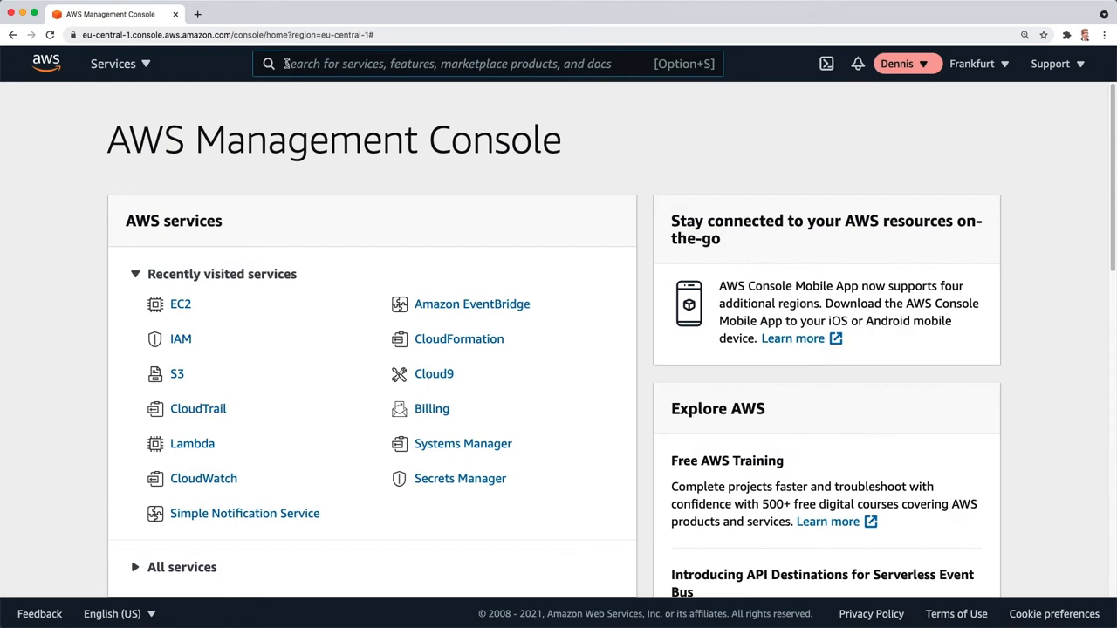
# Step: Search the console for 'ec2' and open the EC2 service dashboard
pyautogui.write('ec2')
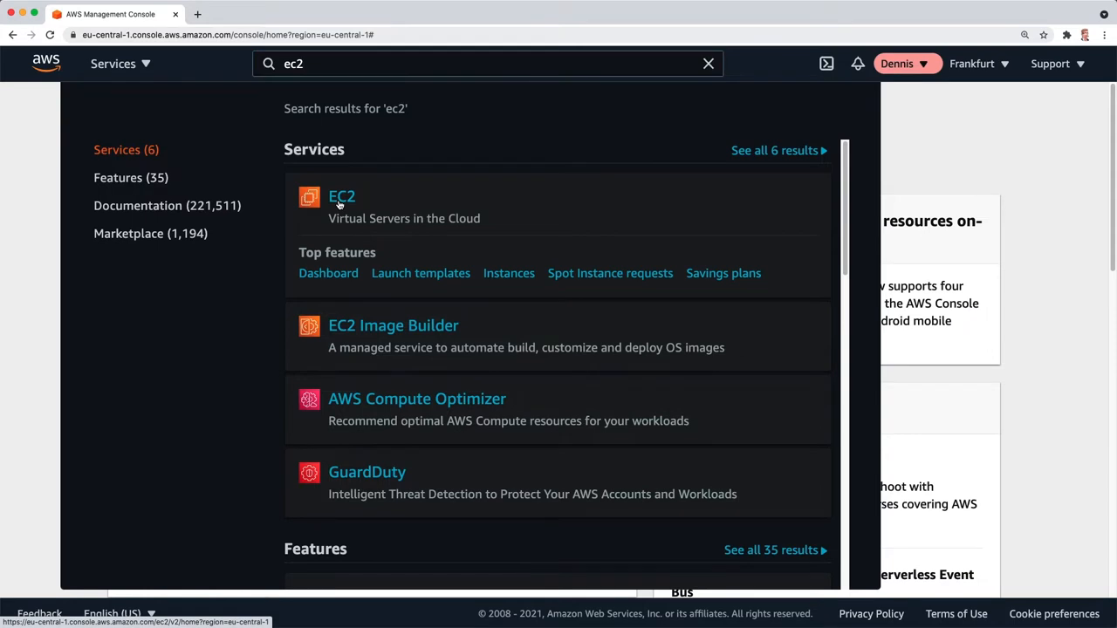
pyautogui.click(341, 196)
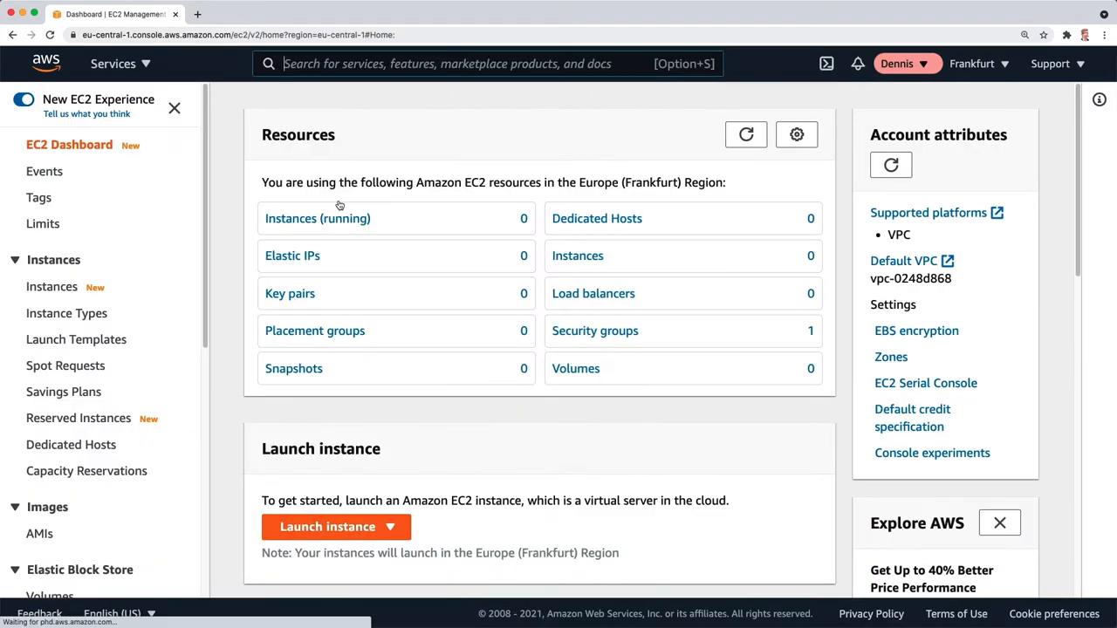
pyautogui.moveTo(537, 235)
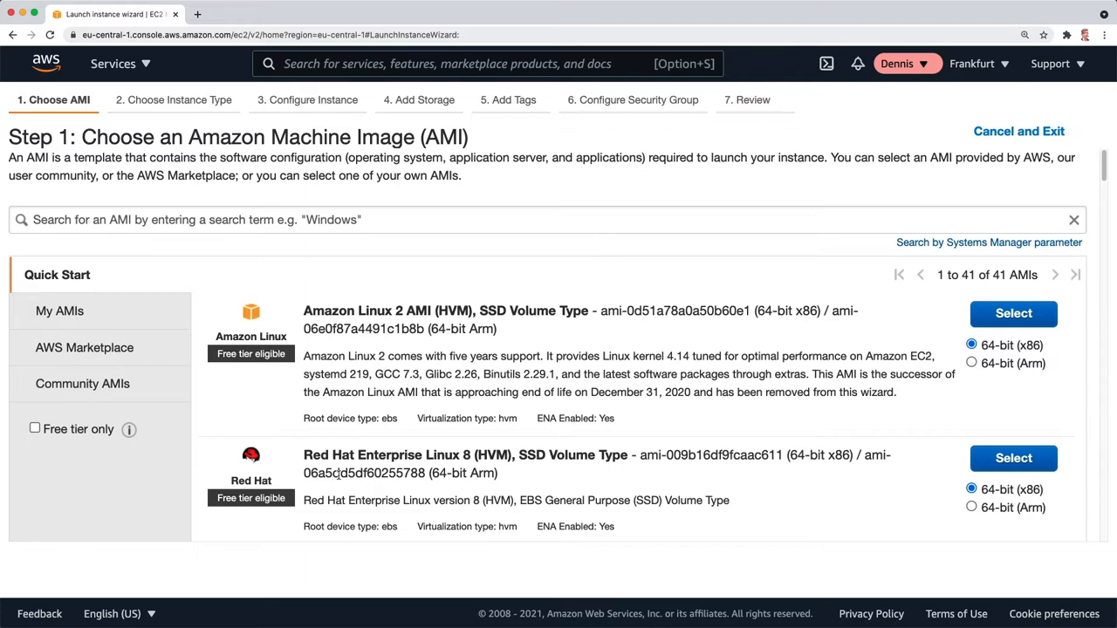
# Step: Search AMIs for 'Windows' and select Microsoft Windows Server 2019 Base
pyautogui.write('Windows')
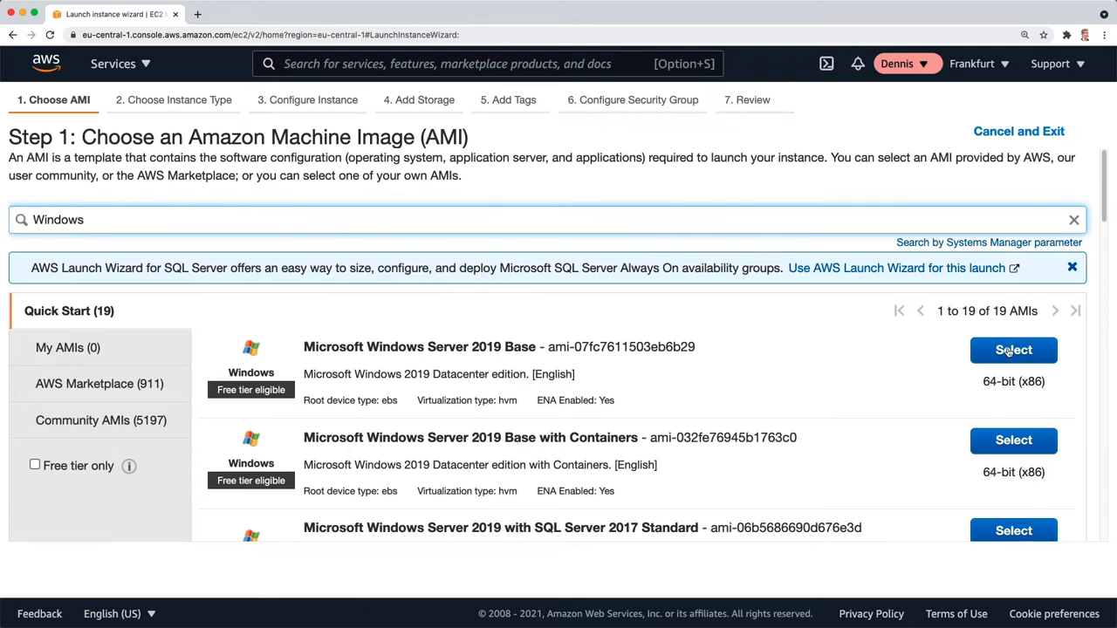
pyautogui.click(1013, 350)
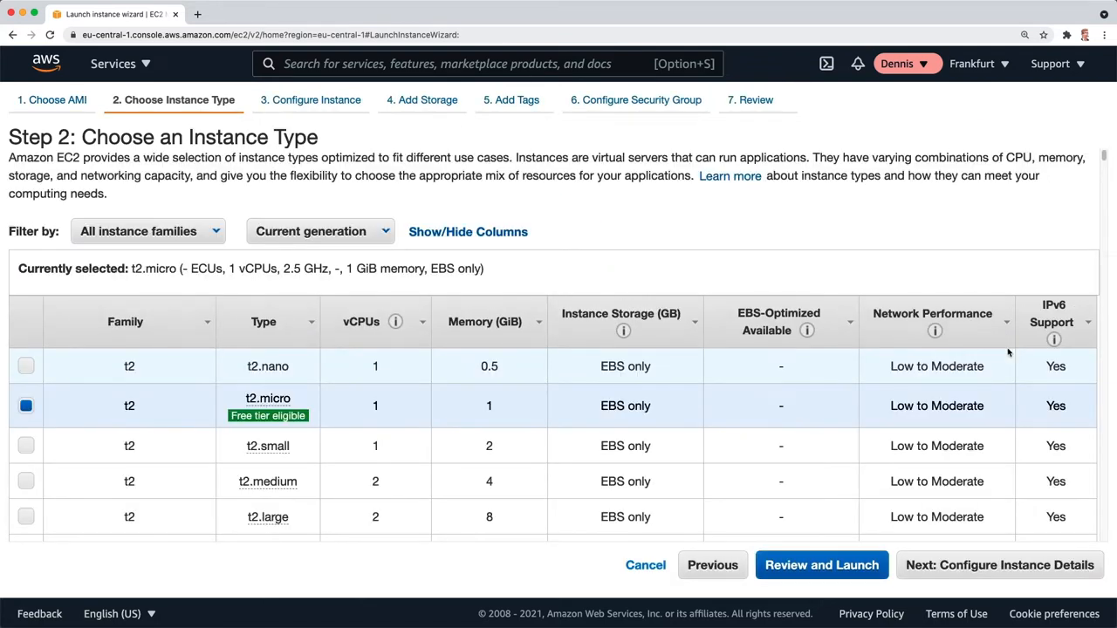
pyautogui.moveTo(407, 415)
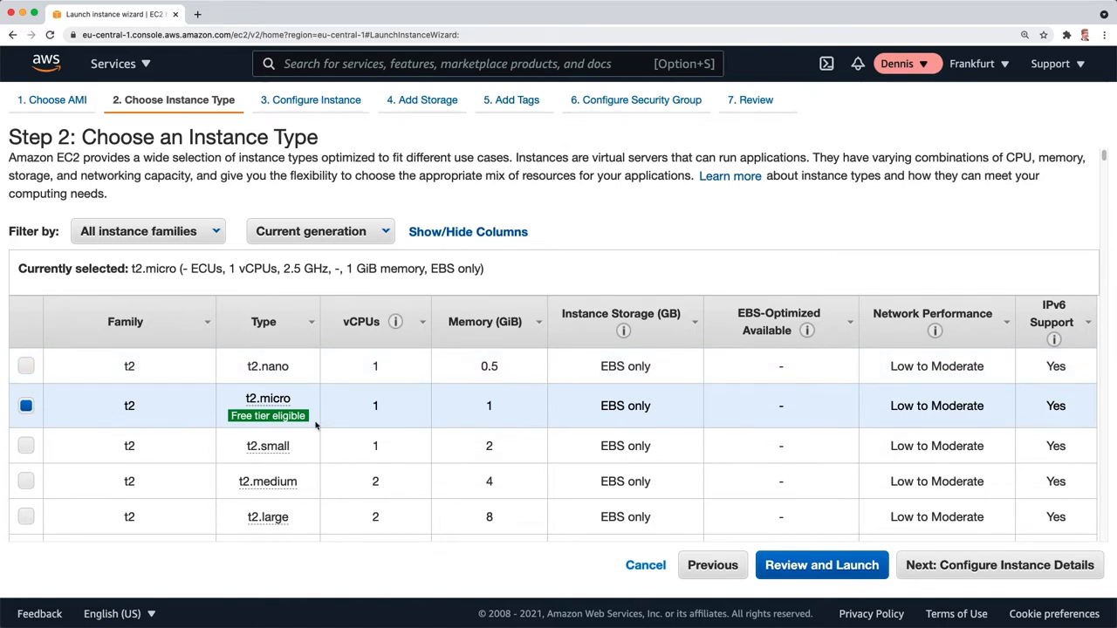
# Step: Keep t2.micro, default instance details and 30 GiB root storage, advancing to tags
pyautogui.click(146, 232)
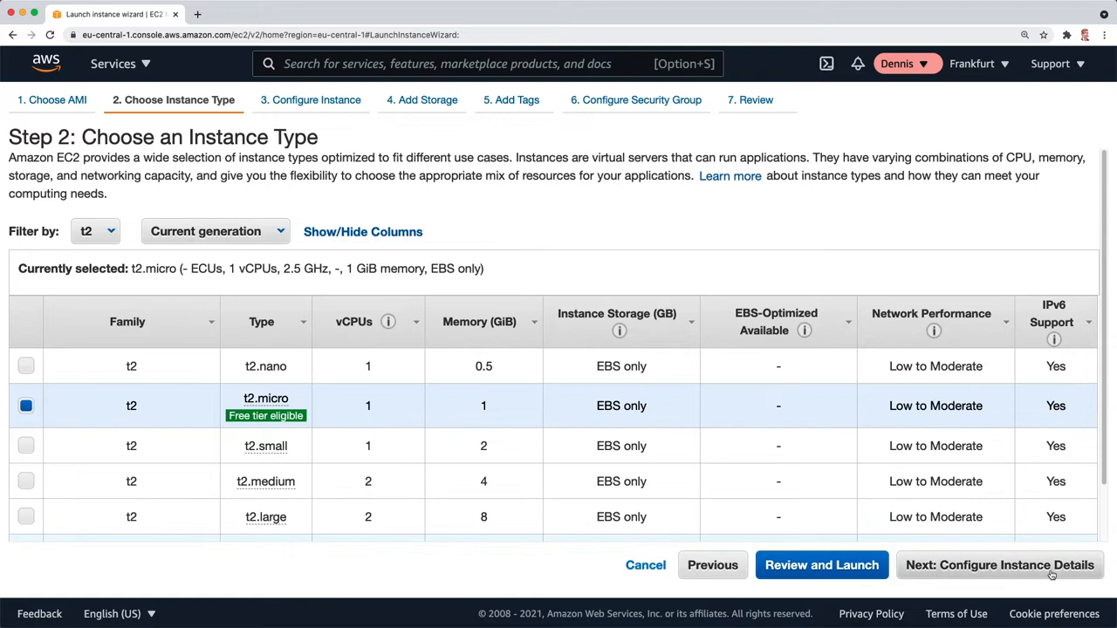
pyautogui.click(1000, 565)
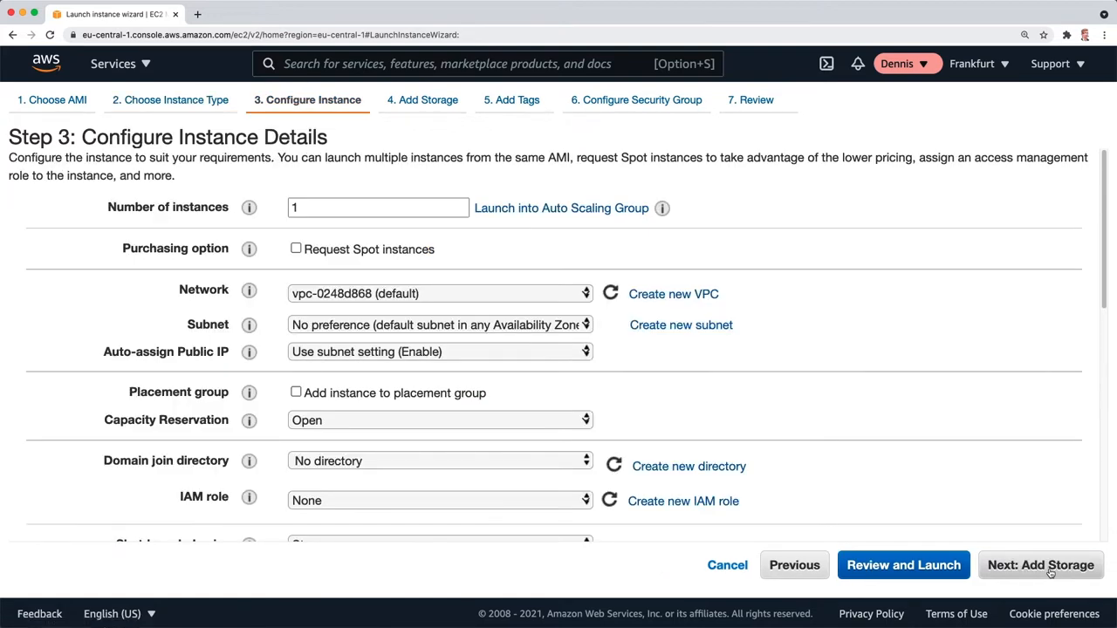
pyautogui.click(378, 208)
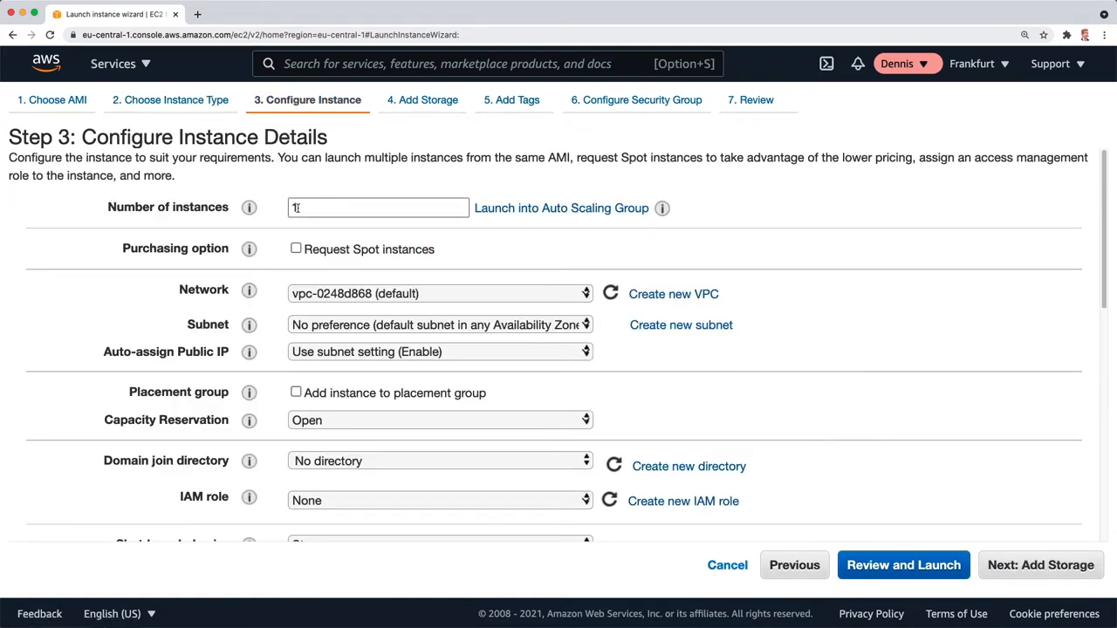
pyautogui.click(1040, 565)
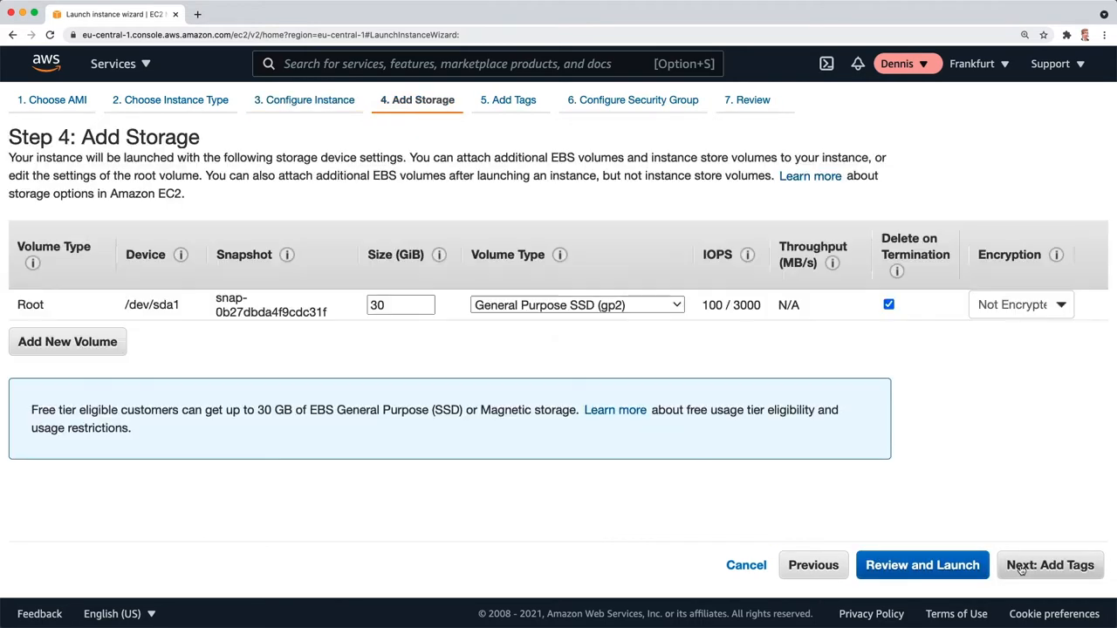
pyautogui.click(401, 304)
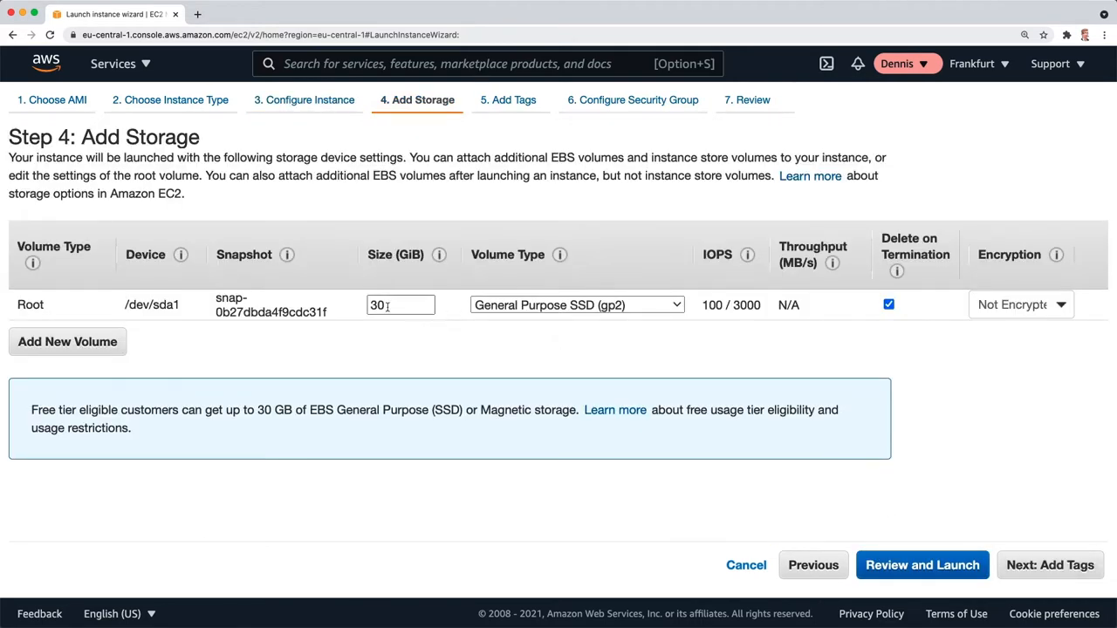
pyautogui.click(1050, 565)
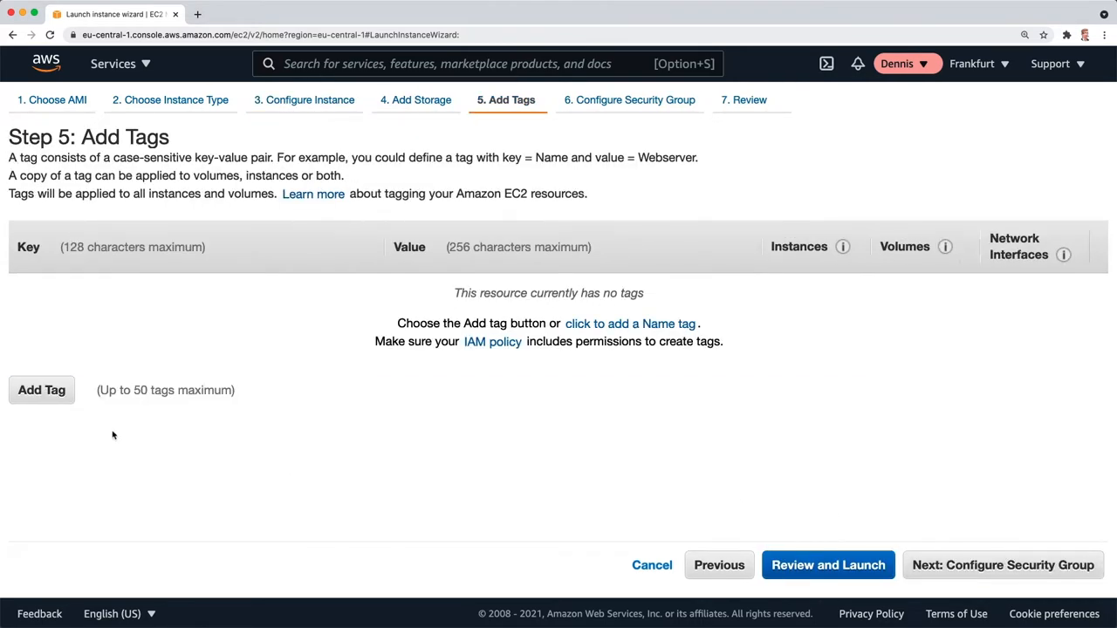
# Step: Tag the instance with Name 'Windows Server 2019' and proceed to security groups
pyautogui.click(630, 324)
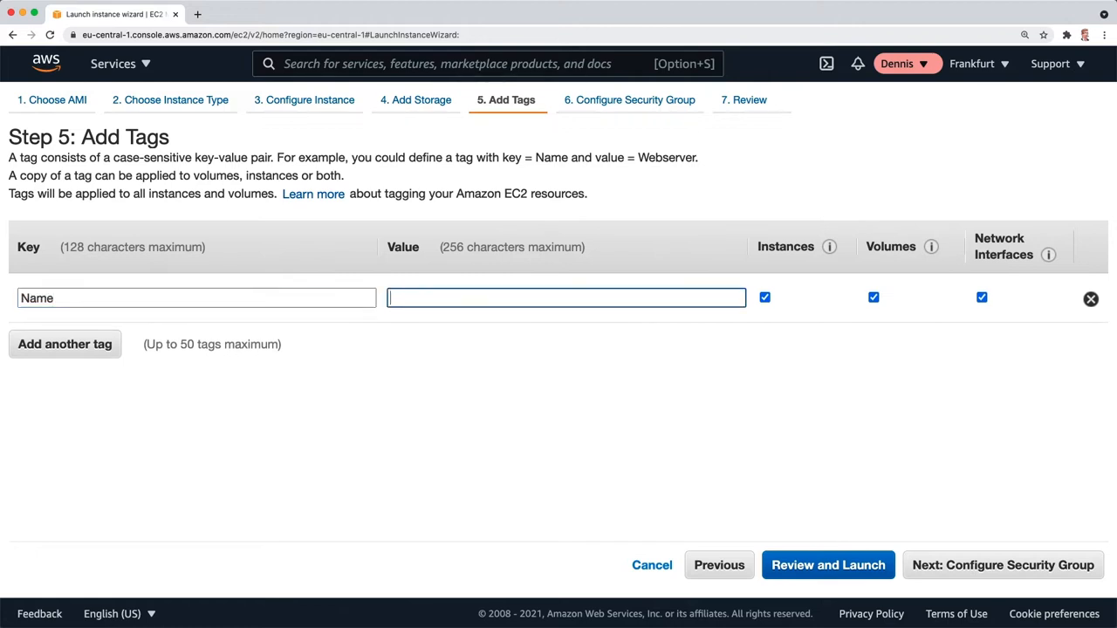
pyautogui.write('Windows Server 2019')
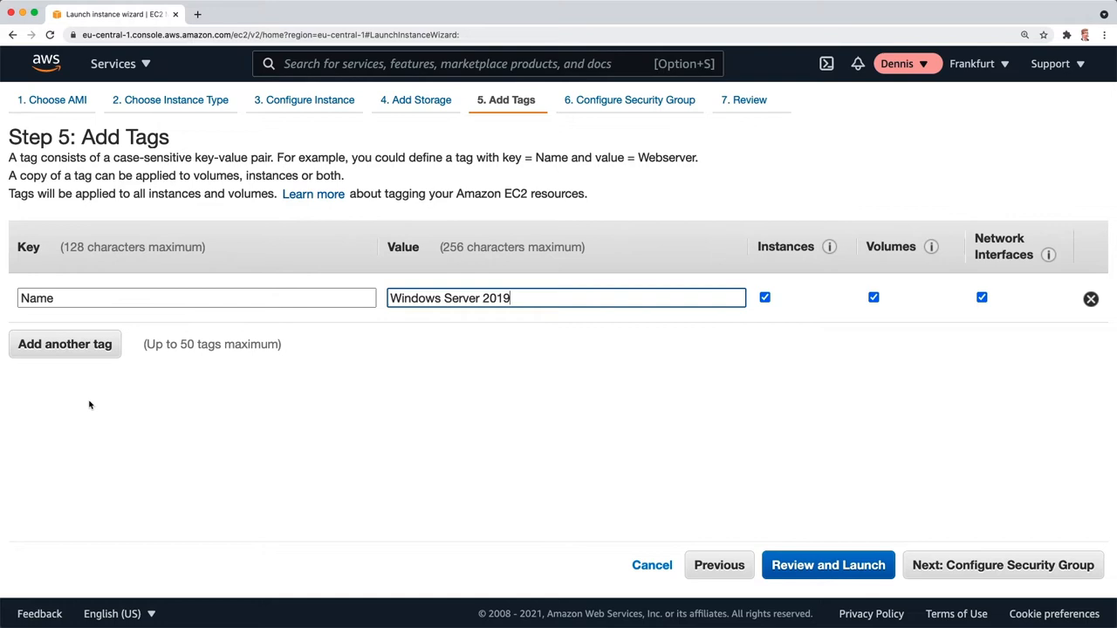
pyautogui.click(1002, 565)
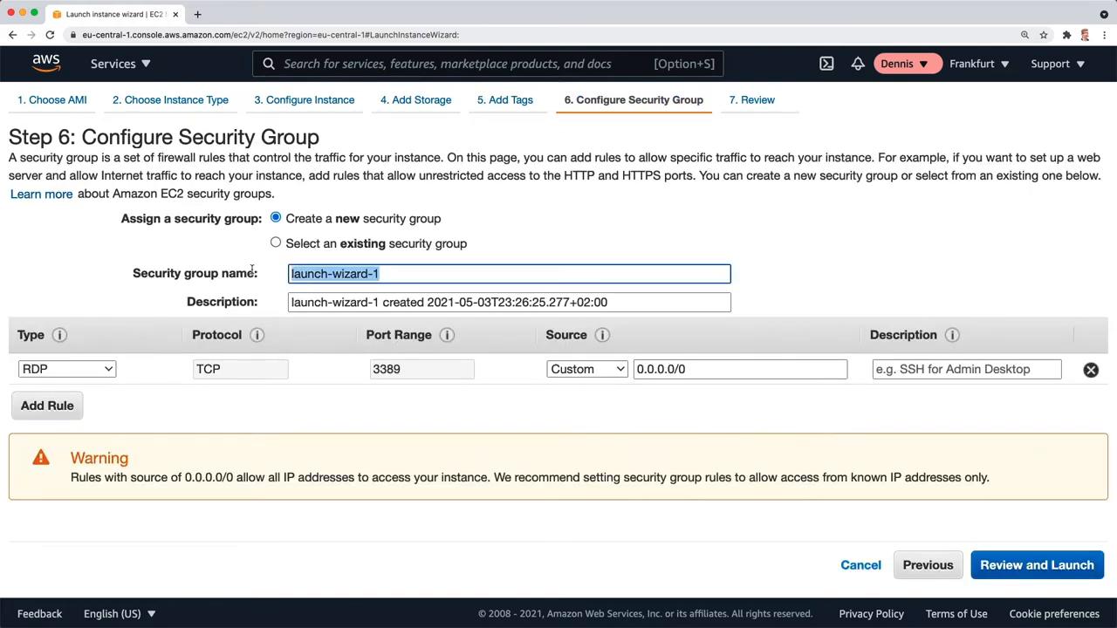
# Step: Name the new security group 'RDP' with description 'RDP from my IP Address'
pyautogui.write('RDP')
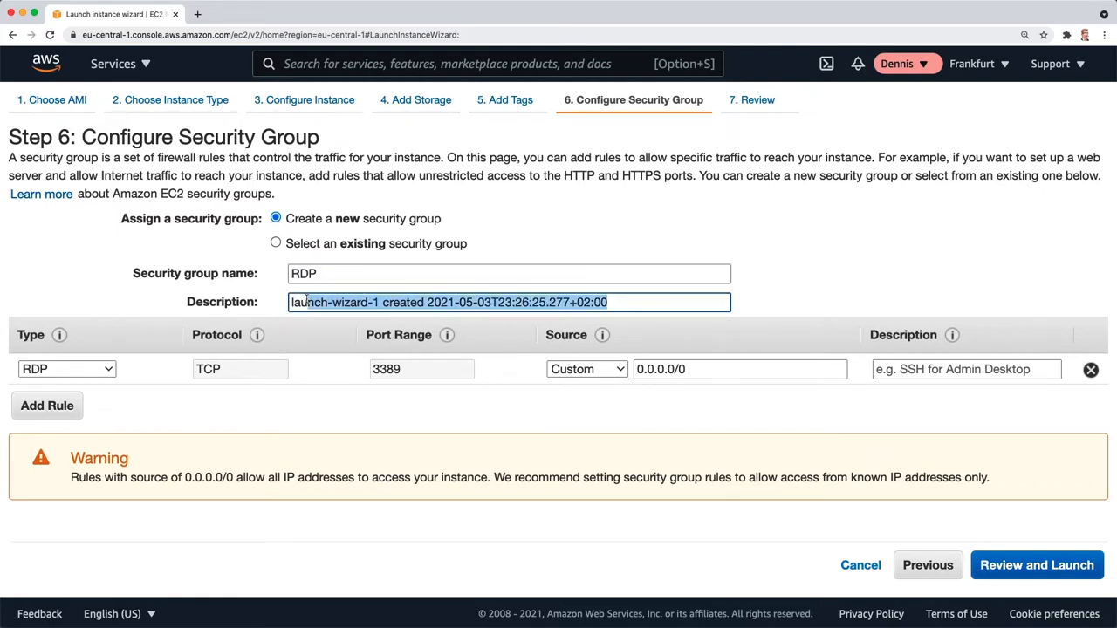
pyautogui.write('RDP from my')
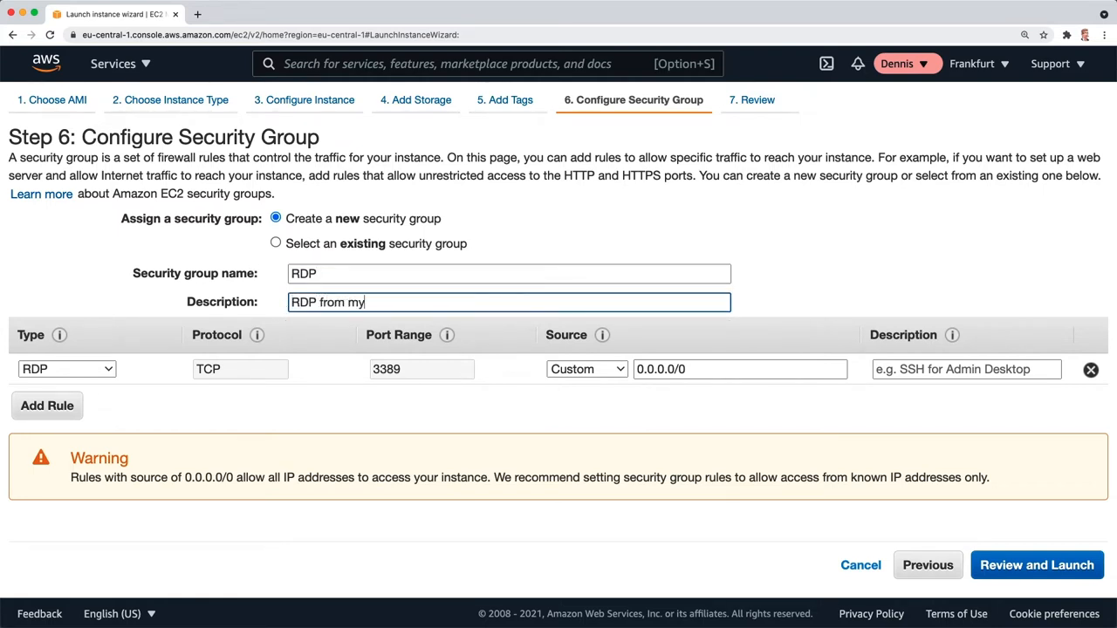
pyautogui.write('IP Address')
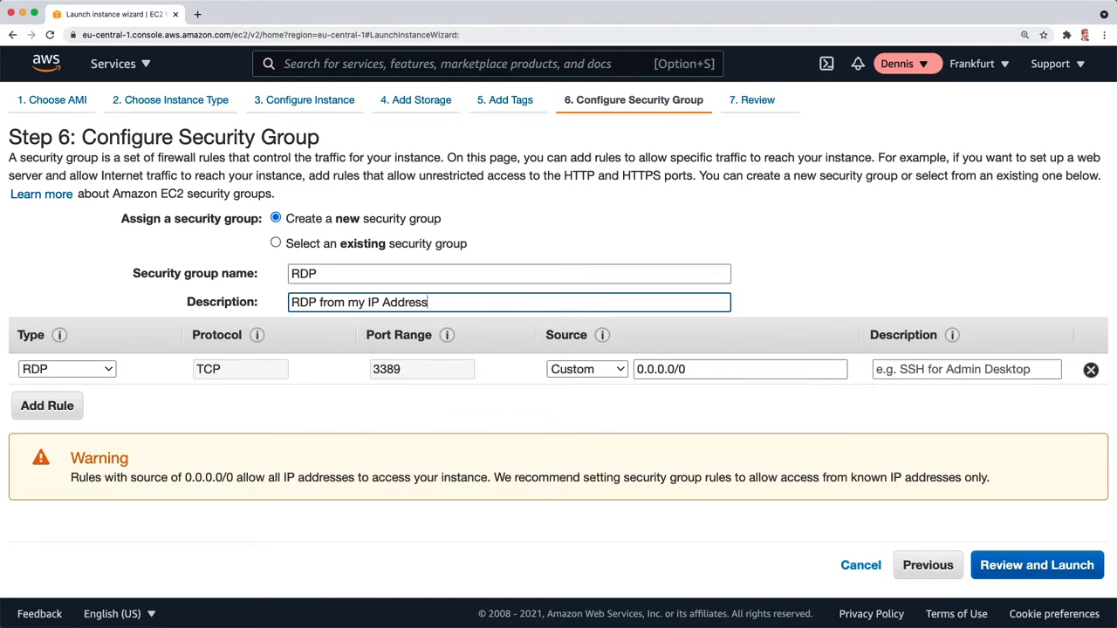
# Step: Restrict the RDP rule source to My IP and go to the launch review
pyautogui.click(66, 368)
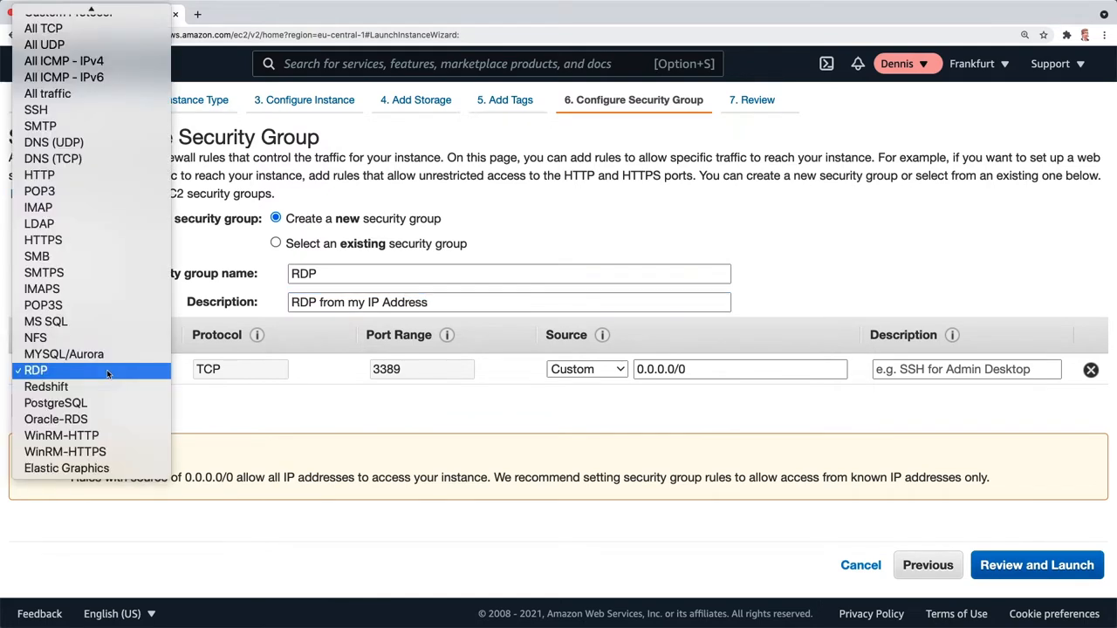
pyautogui.click(35, 369)
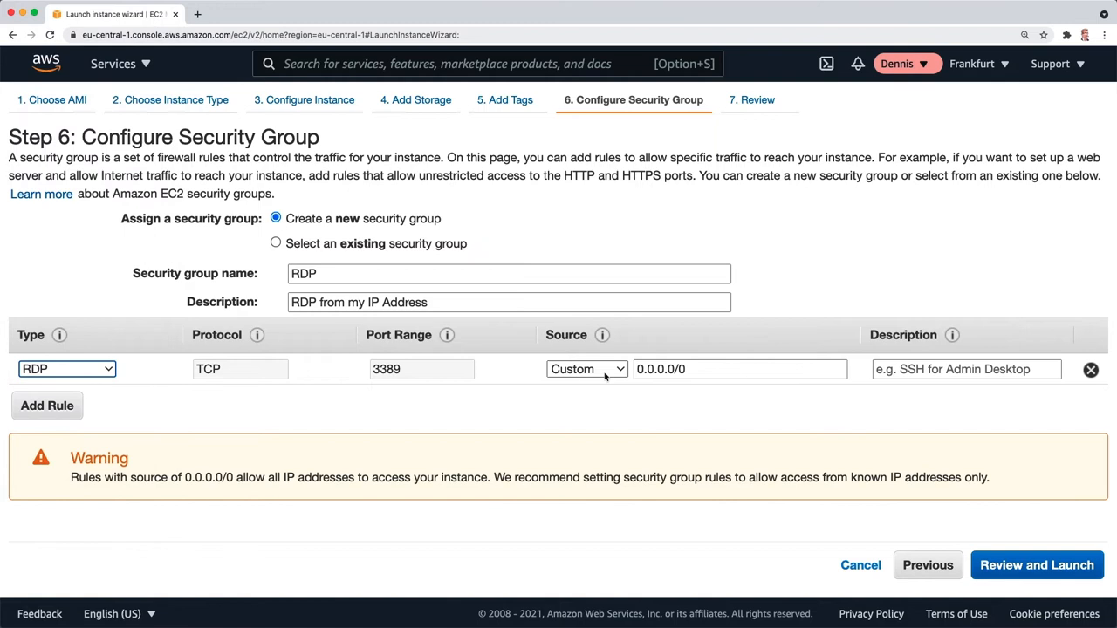
pyautogui.click(587, 368)
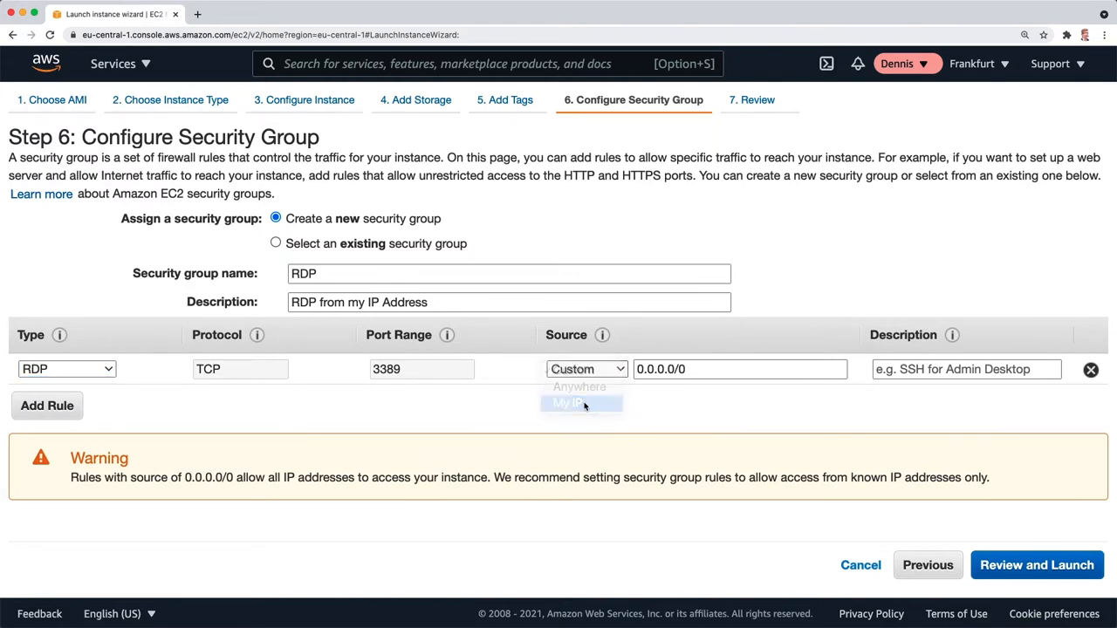
pyautogui.click(568, 402)
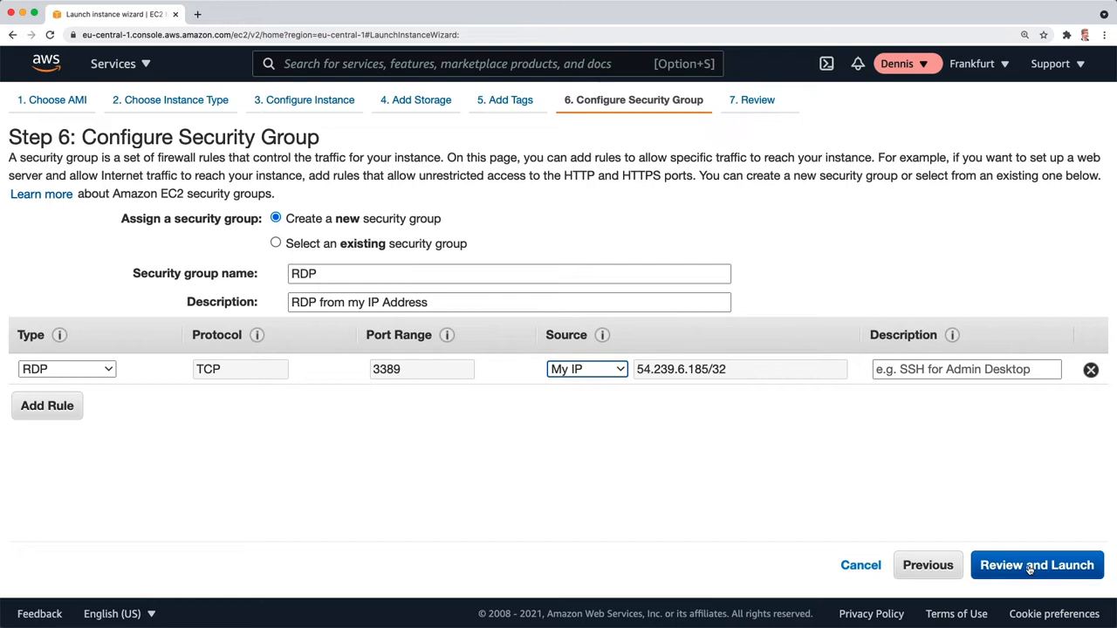
pyautogui.click(1037, 564)
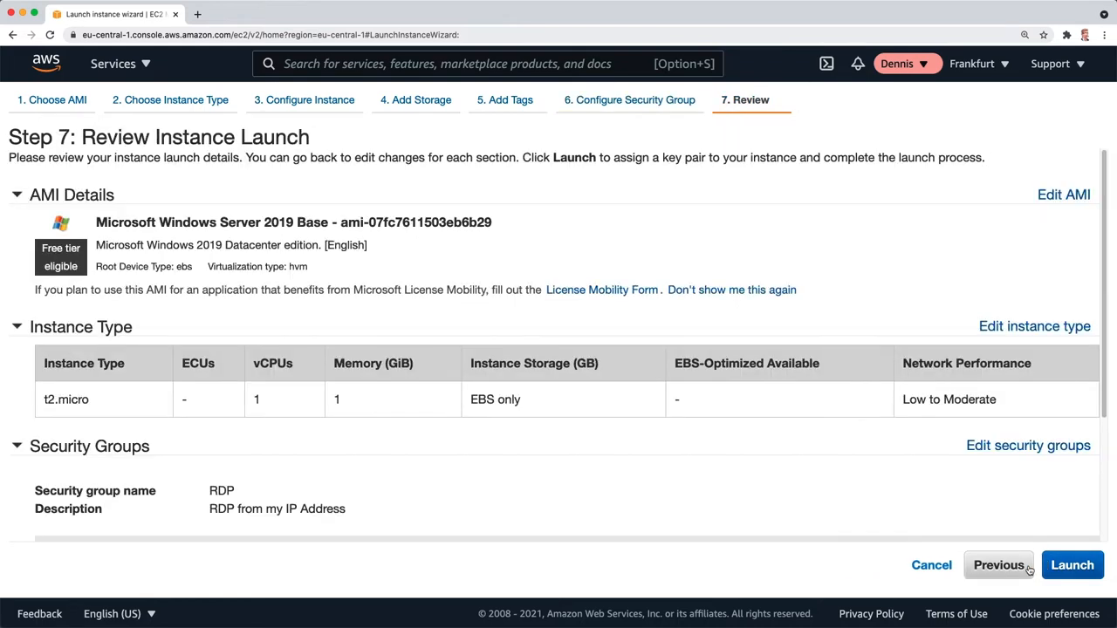
pyautogui.moveTo(77, 225)
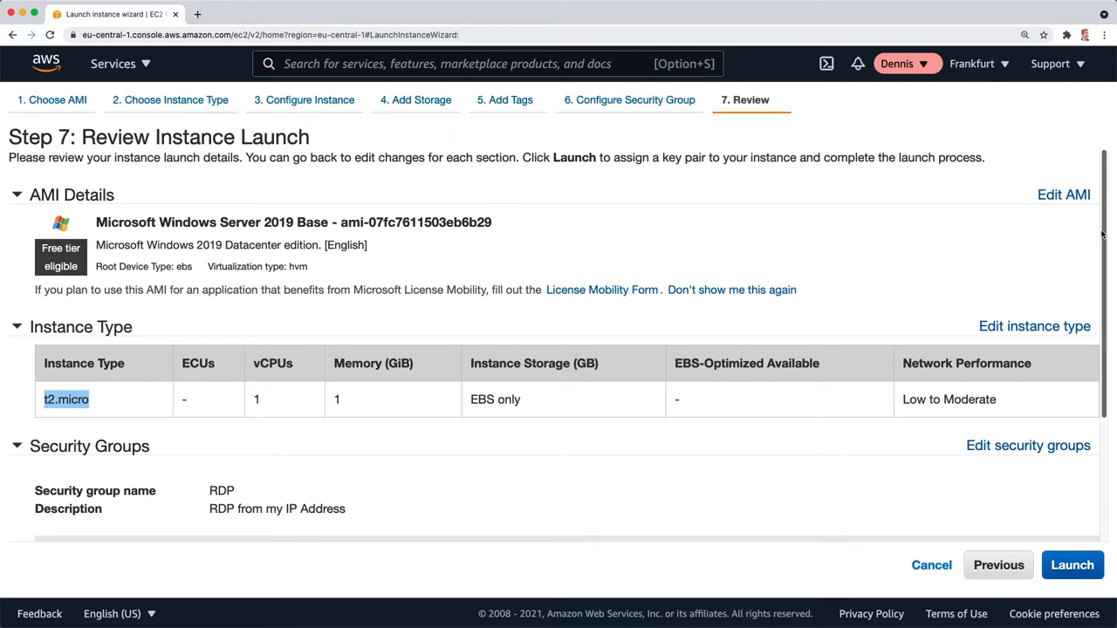
pyautogui.scroll(-3)
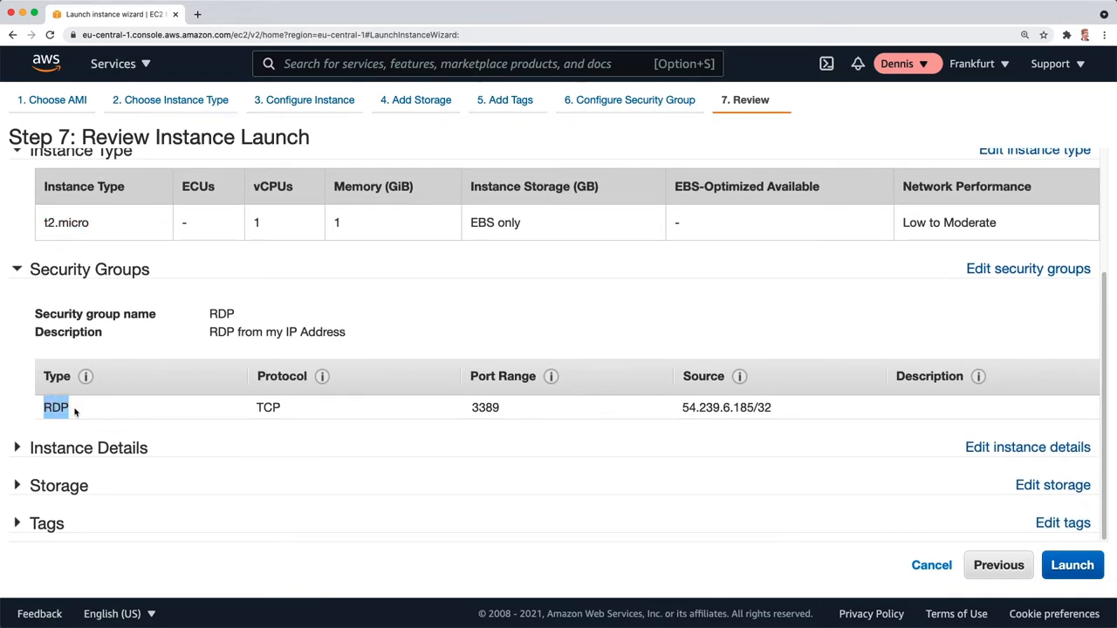
pyautogui.doubleClick(726, 408)
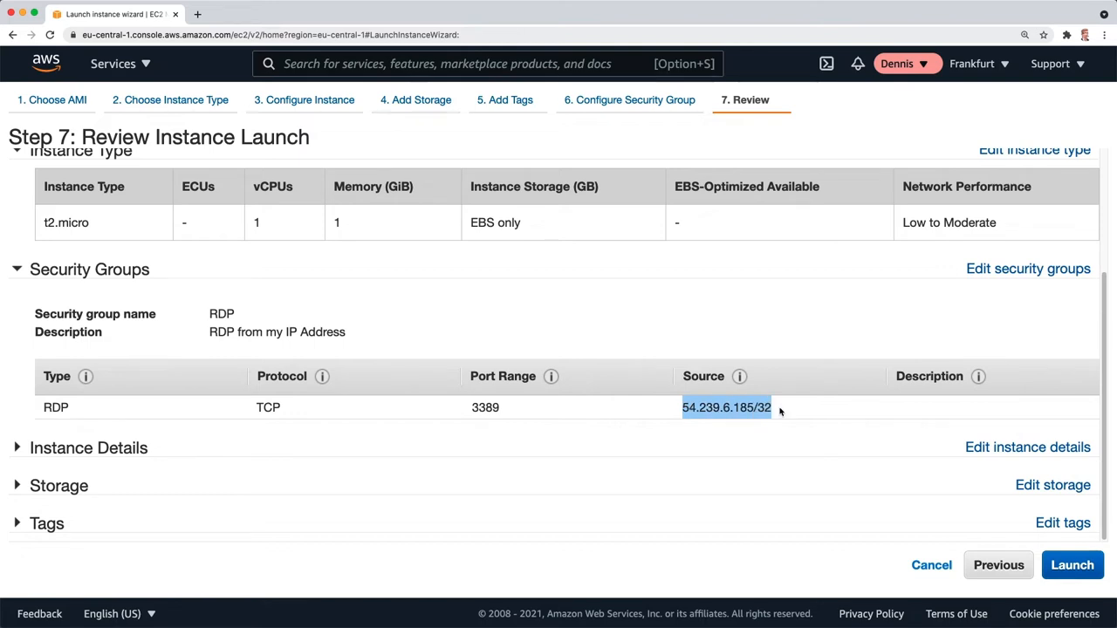
pyautogui.moveTo(1073, 565)
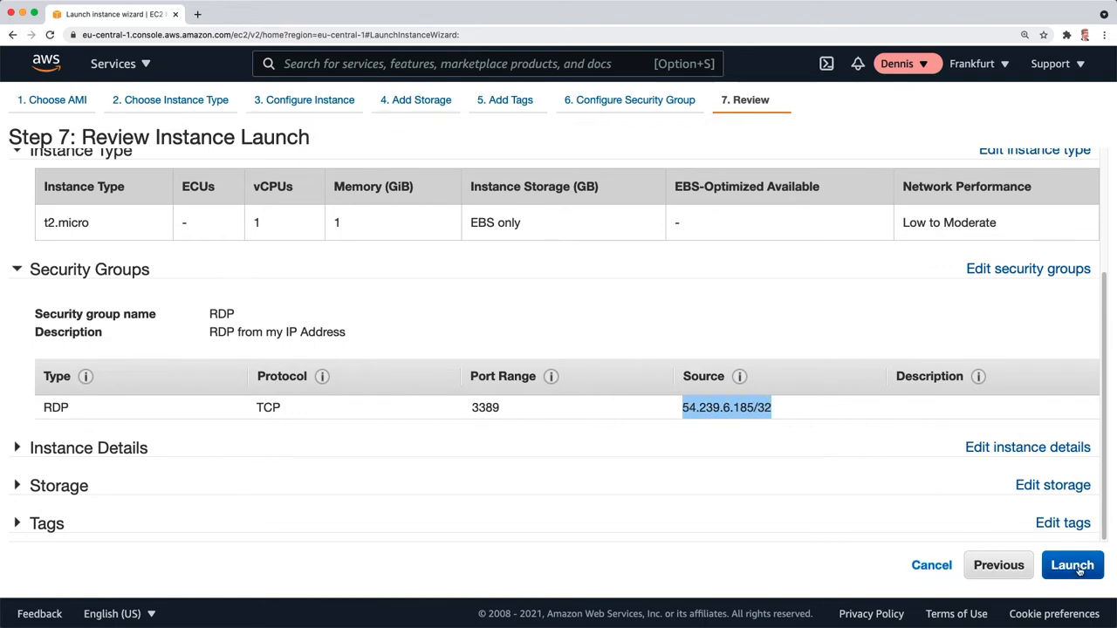
# Step: Launch with a new key pair named 'my-windows-server'
pyautogui.click(1072, 565)
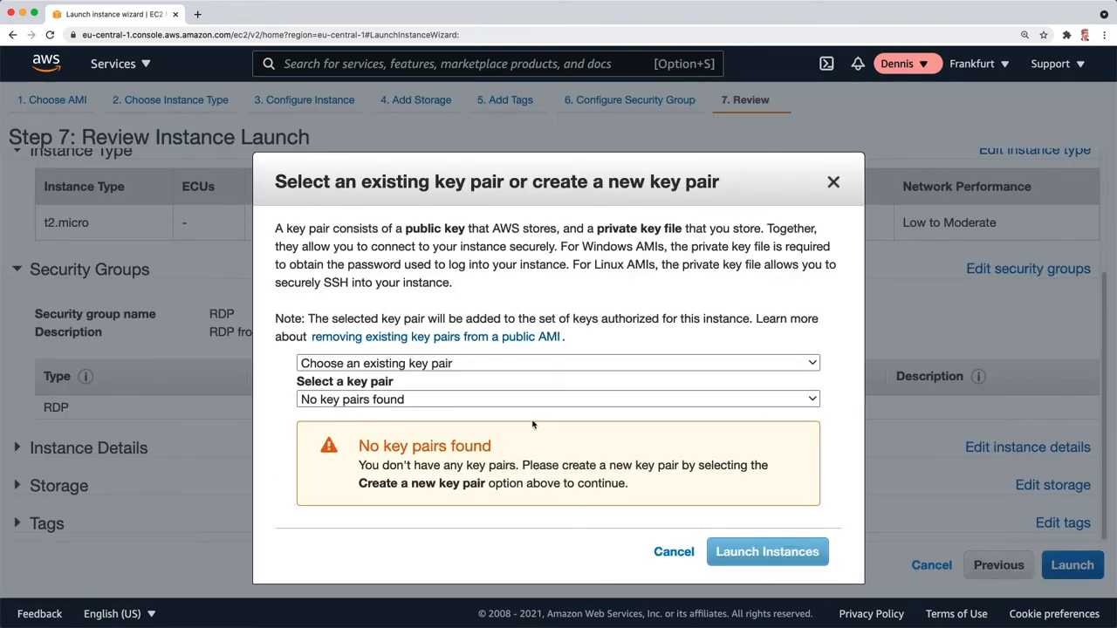
pyautogui.moveTo(460, 384)
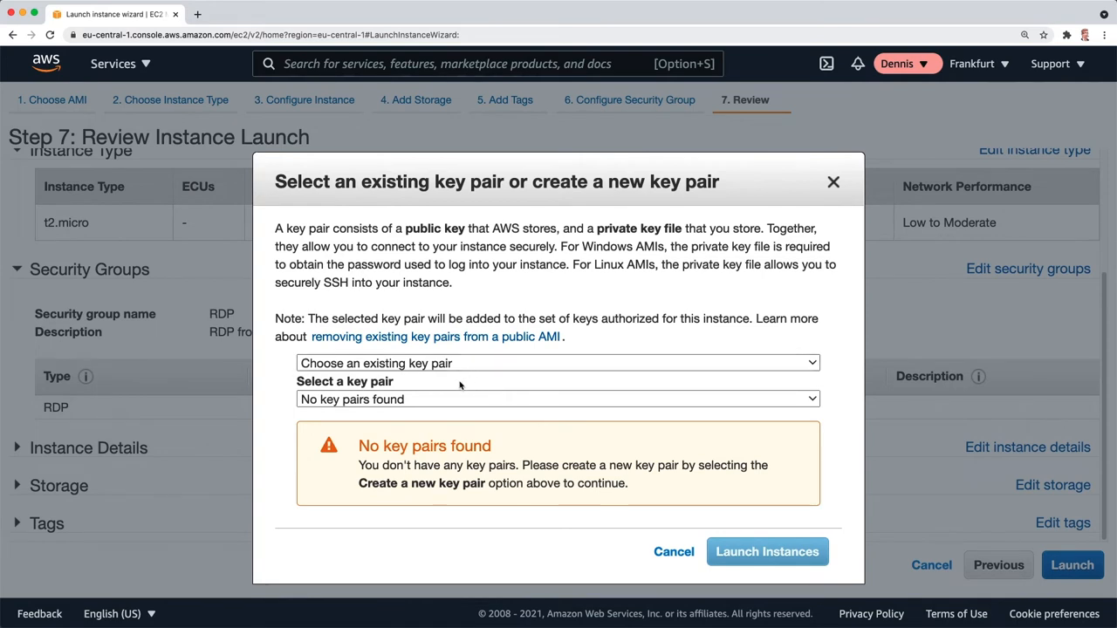
pyautogui.click(557, 363)
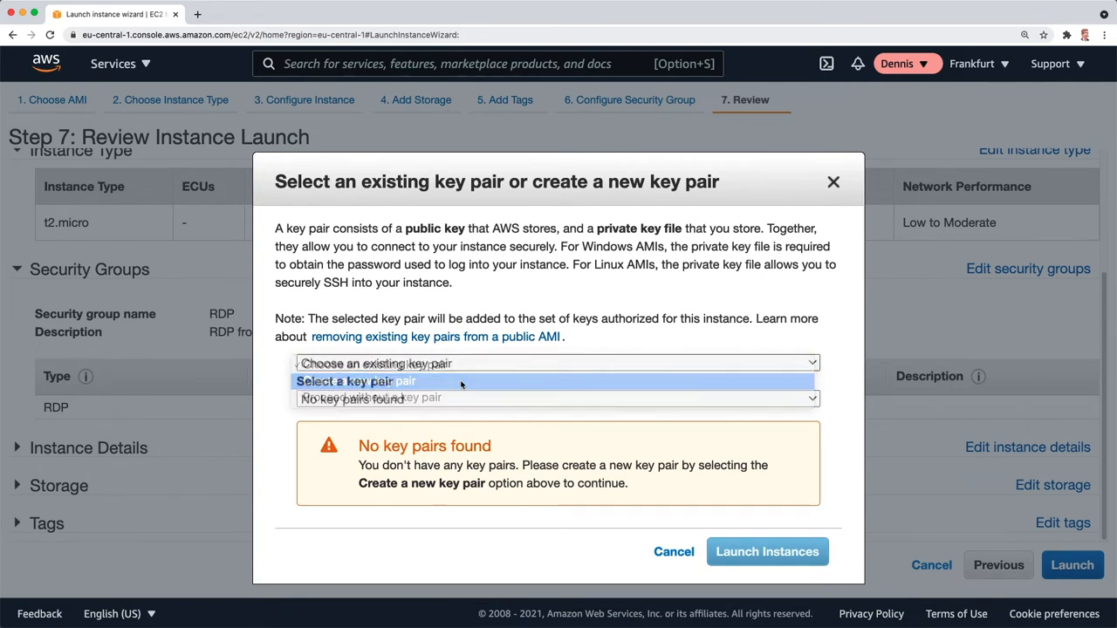
pyautogui.write('my-windows-server')
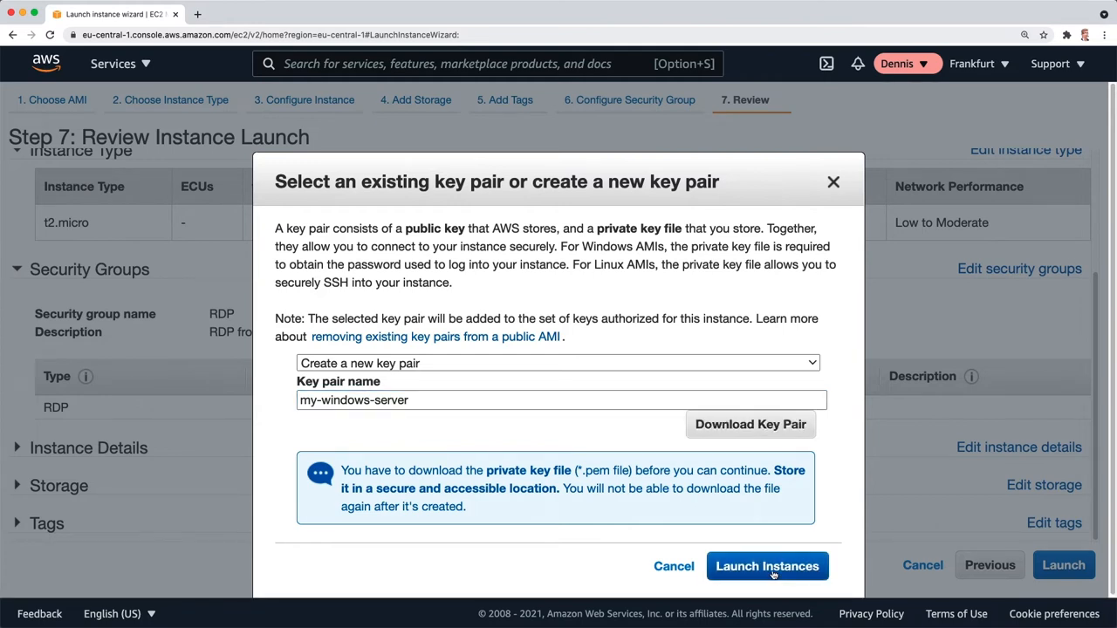
pyautogui.click(767, 566)
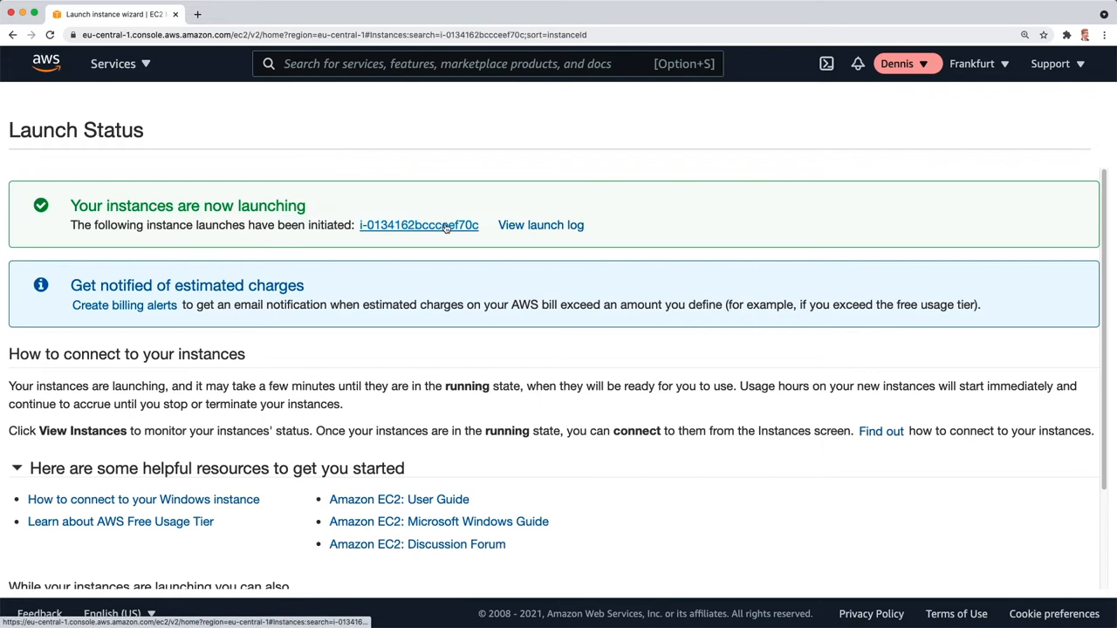
# Step: Open the new instance in the Instances list and confirm it is Running
pyautogui.click(419, 225)
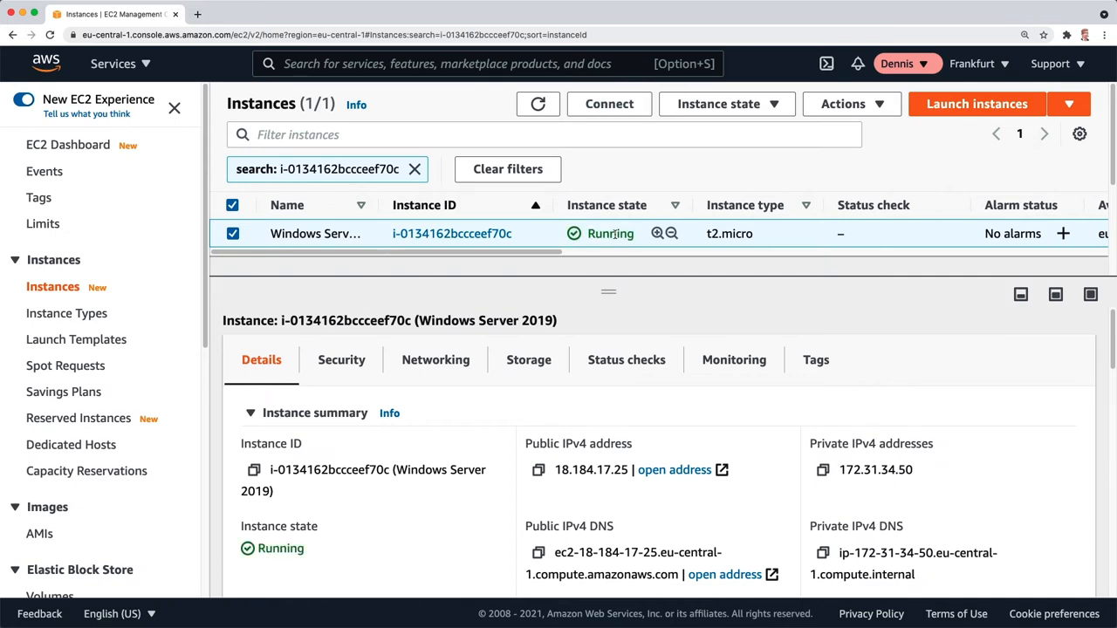
pyautogui.doubleClick(610, 233)
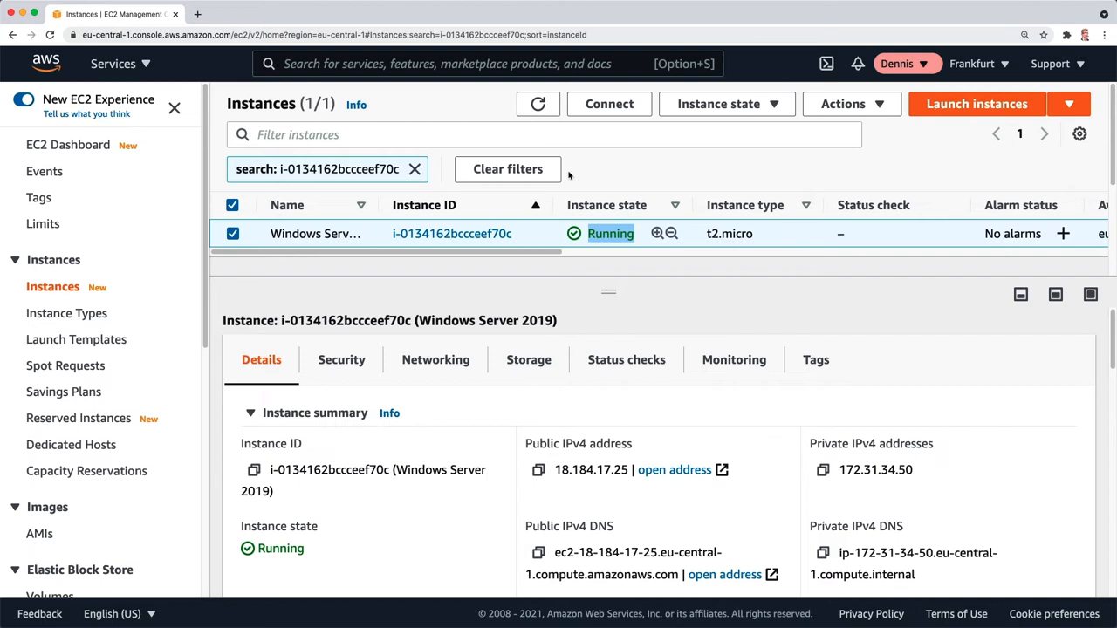
# Step: Show the instance's RDP client details and download the 'Windows Server 2019.rdp' file
pyautogui.click(609, 104)
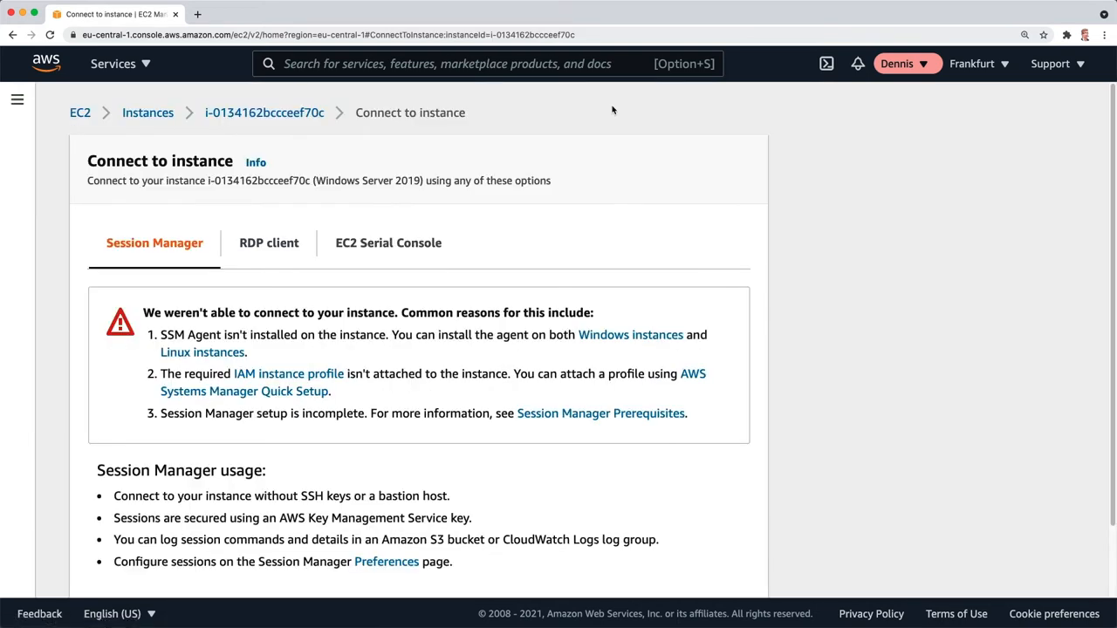
pyautogui.moveTo(269, 243)
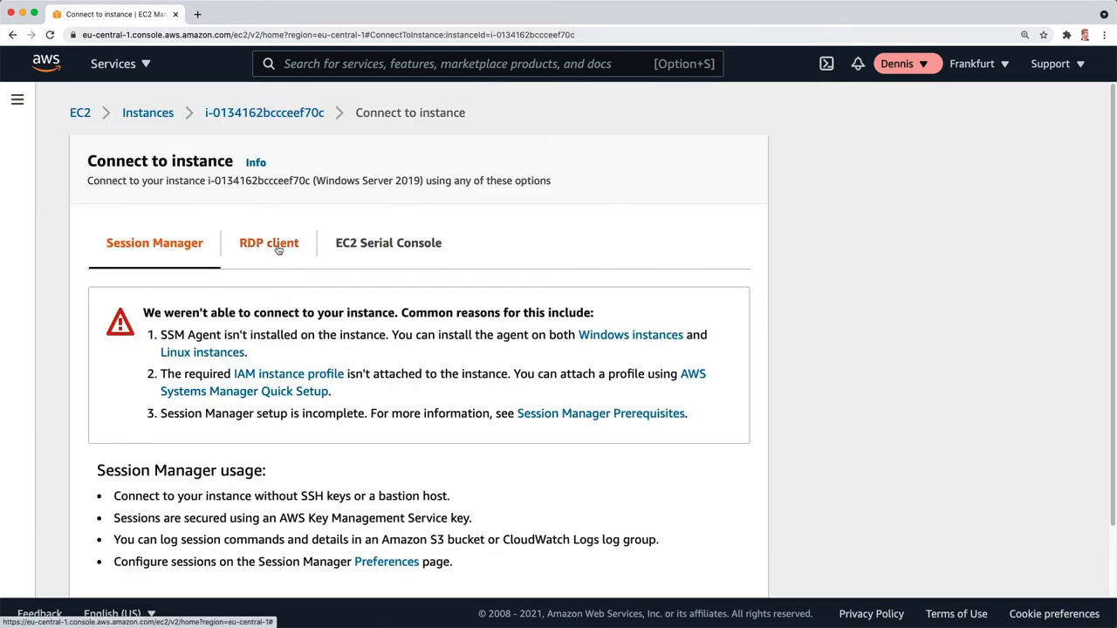
pyautogui.click(269, 243)
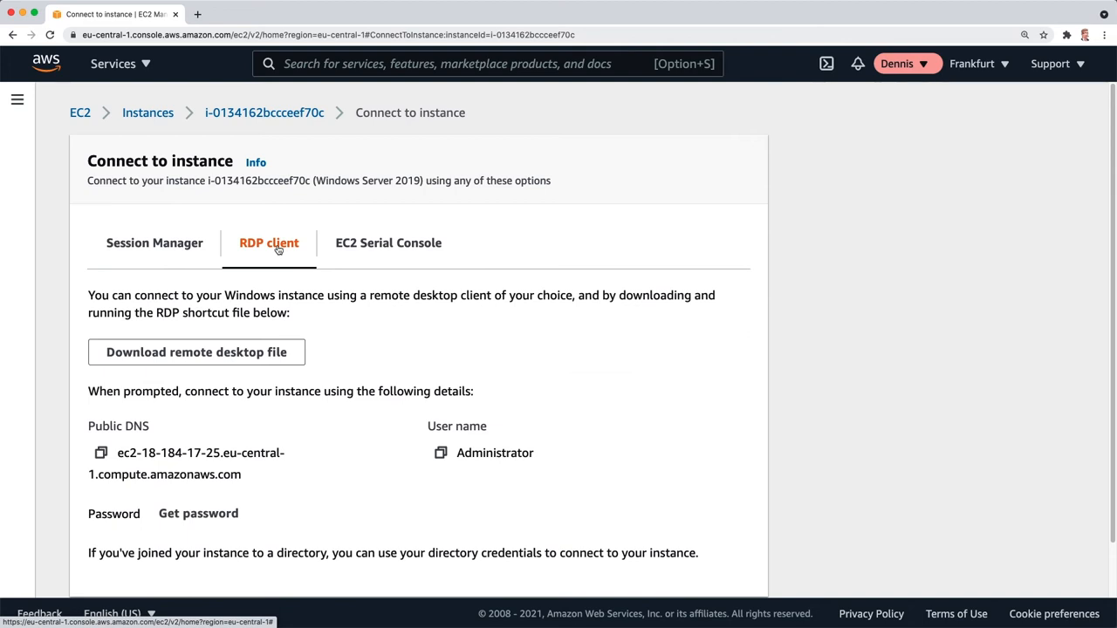
pyautogui.moveTo(379, 365)
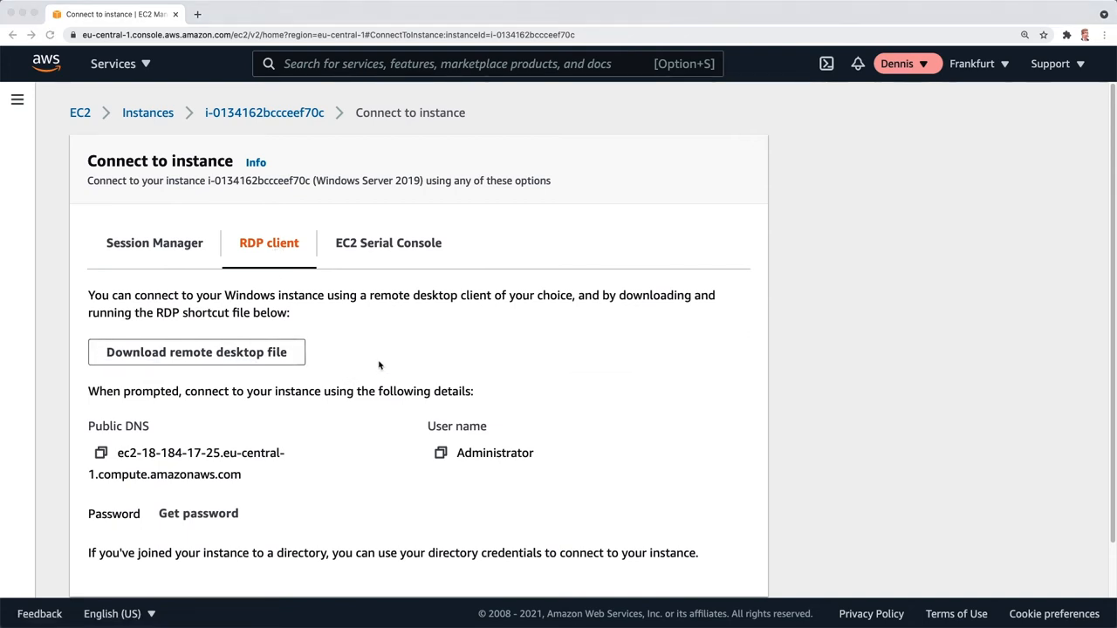
pyautogui.scroll(-3)
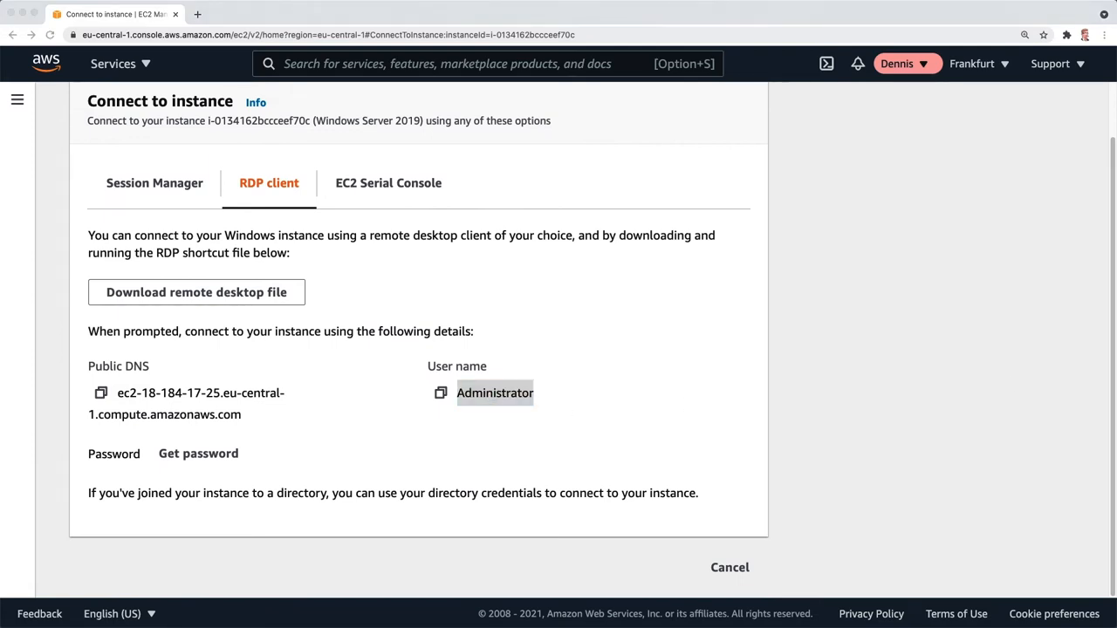
pyautogui.click(196, 292)
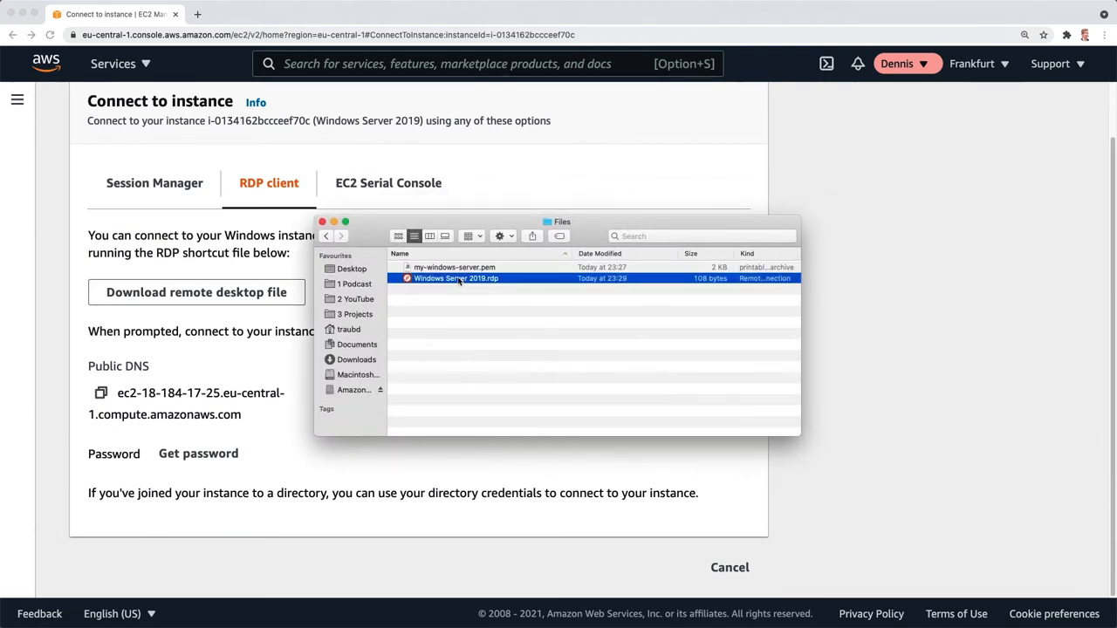
pyautogui.doubleClick(455, 278)
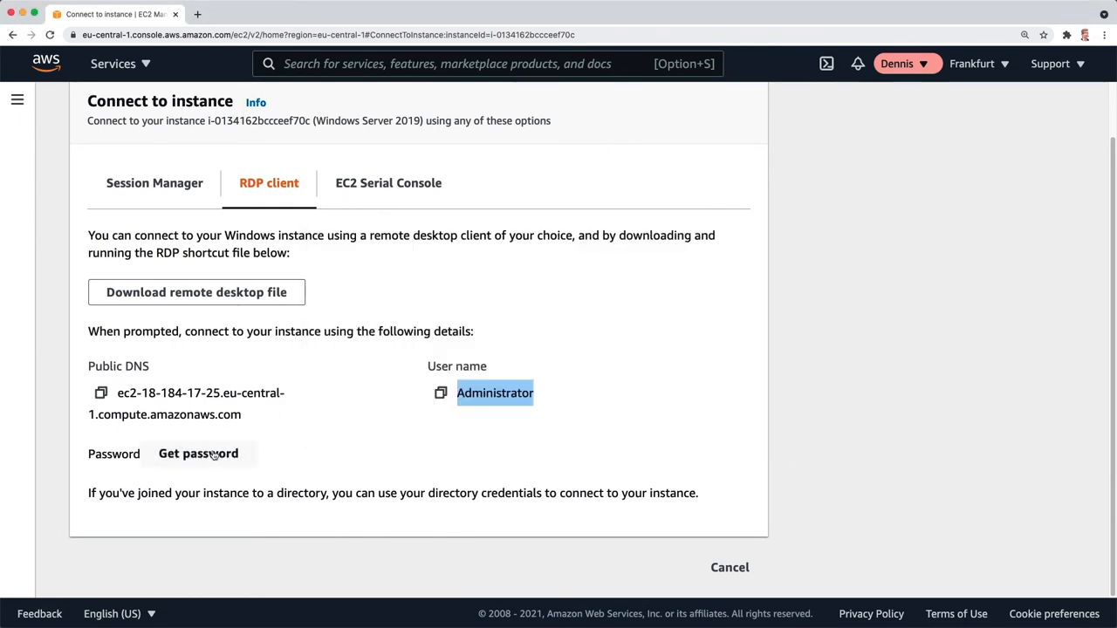
# Step: Start retrieving the Windows password and browse for the private key file
pyautogui.click(197, 453)
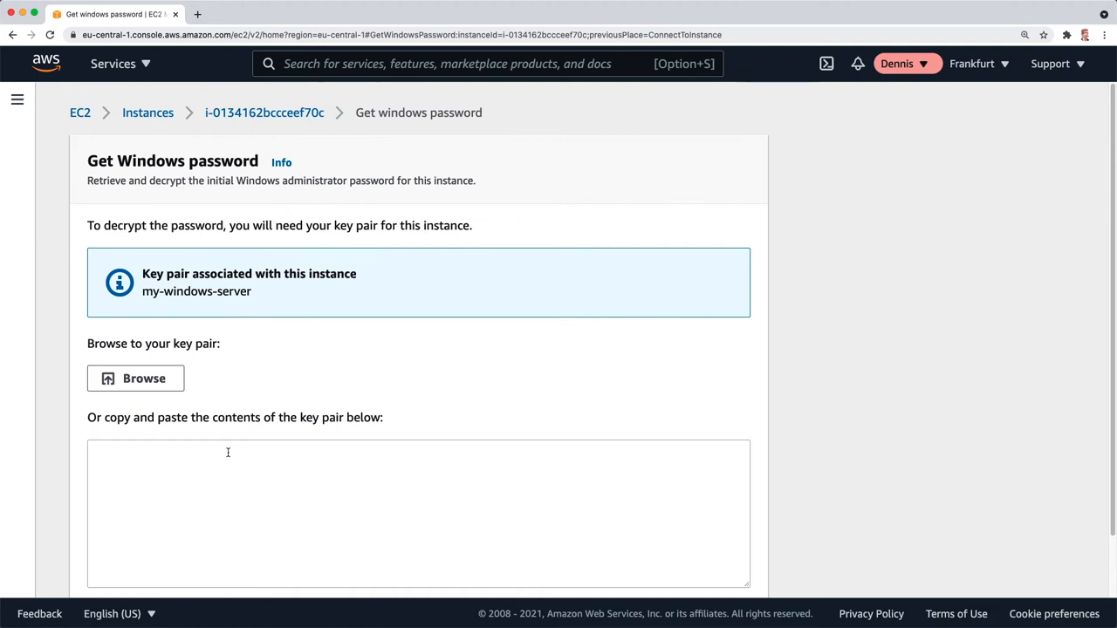
pyautogui.moveTo(237, 312)
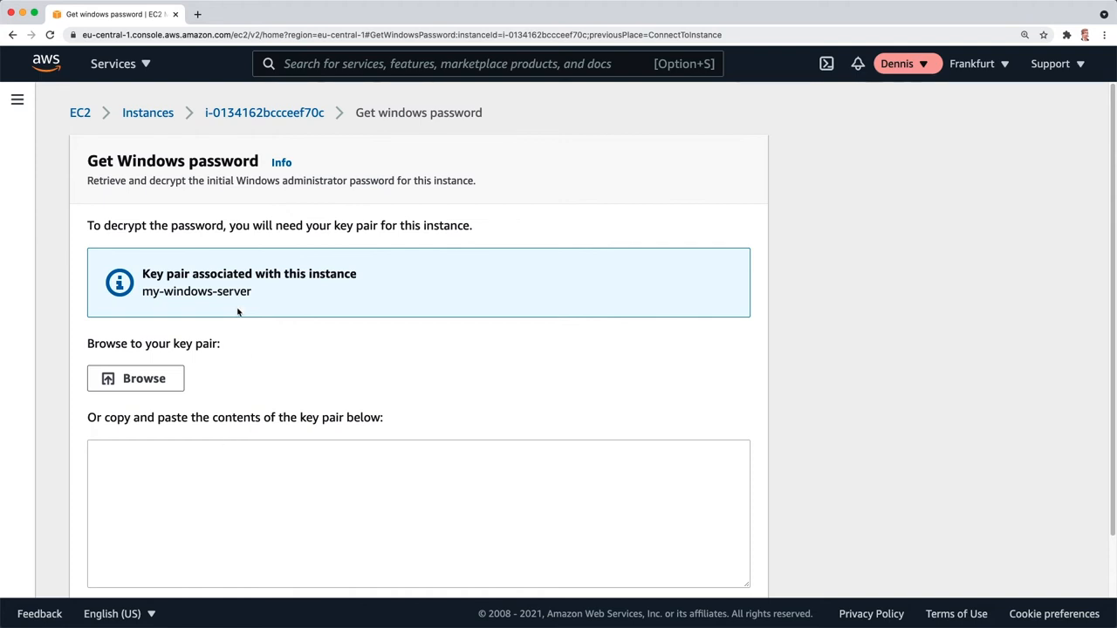
pyautogui.doubleClick(196, 292)
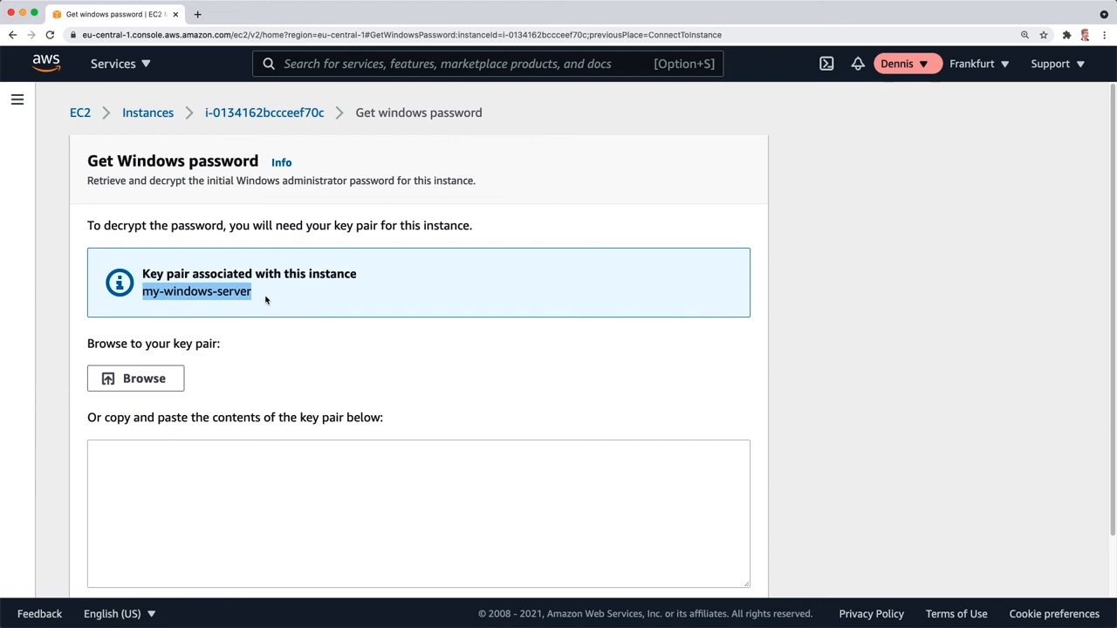
pyautogui.click(136, 378)
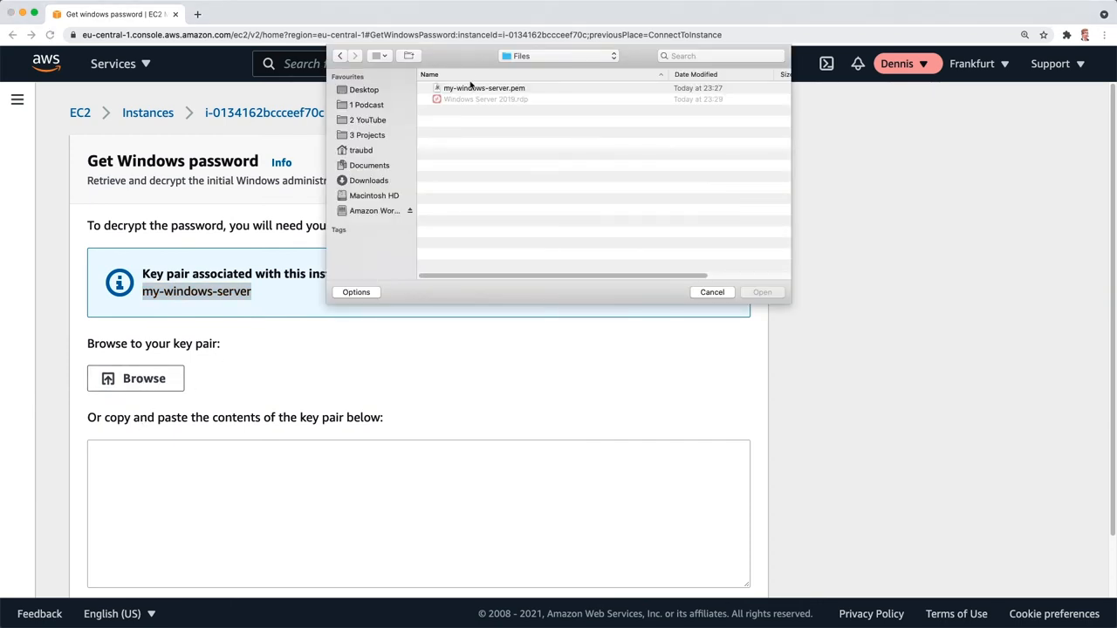
# Step: Load my-windows-server.pem and decrypt the Administrator password
pyautogui.click(483, 87)
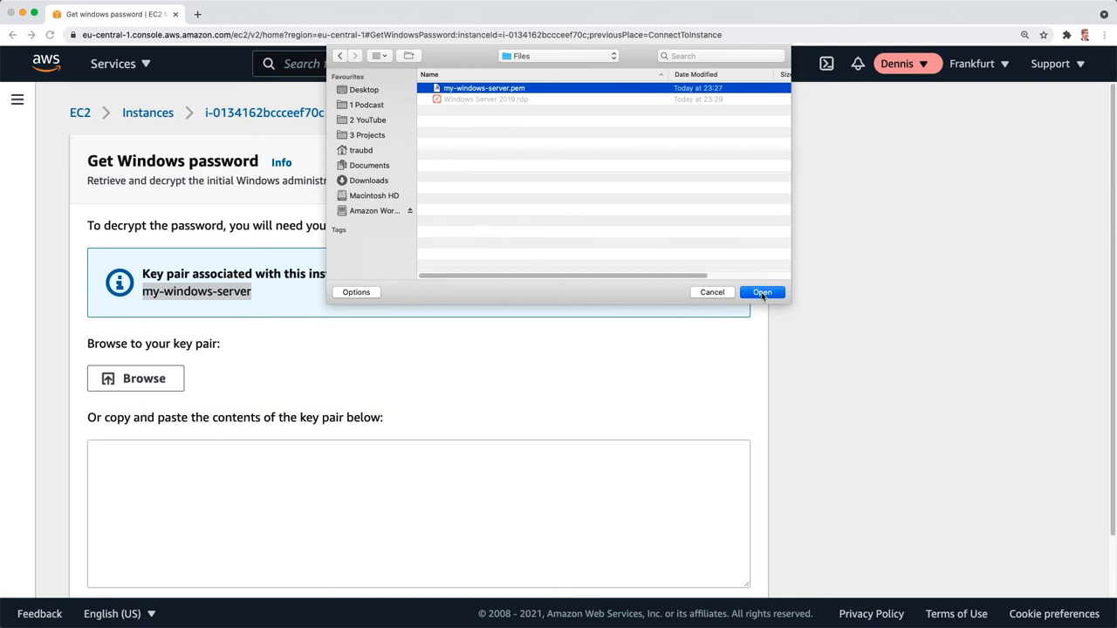
pyautogui.click(761, 292)
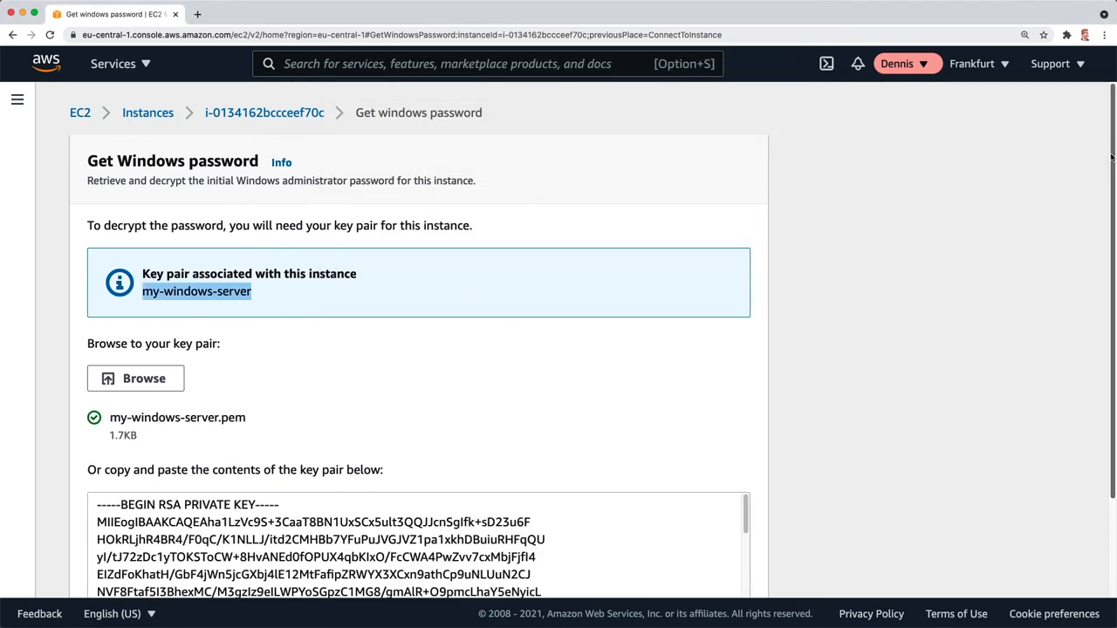
pyautogui.scroll(-3)
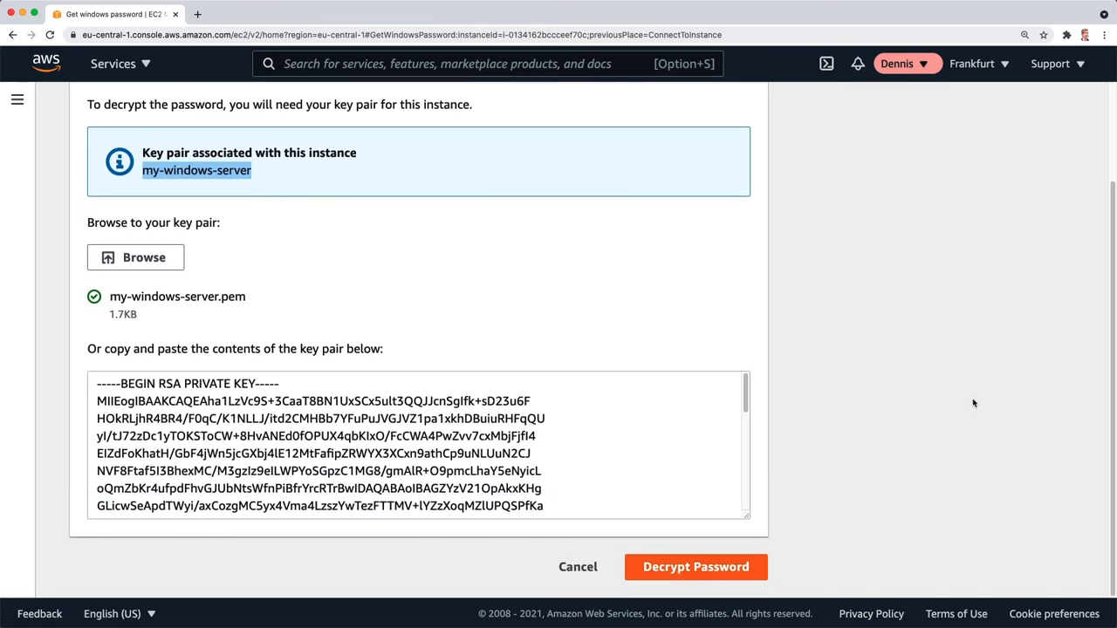
pyautogui.click(696, 567)
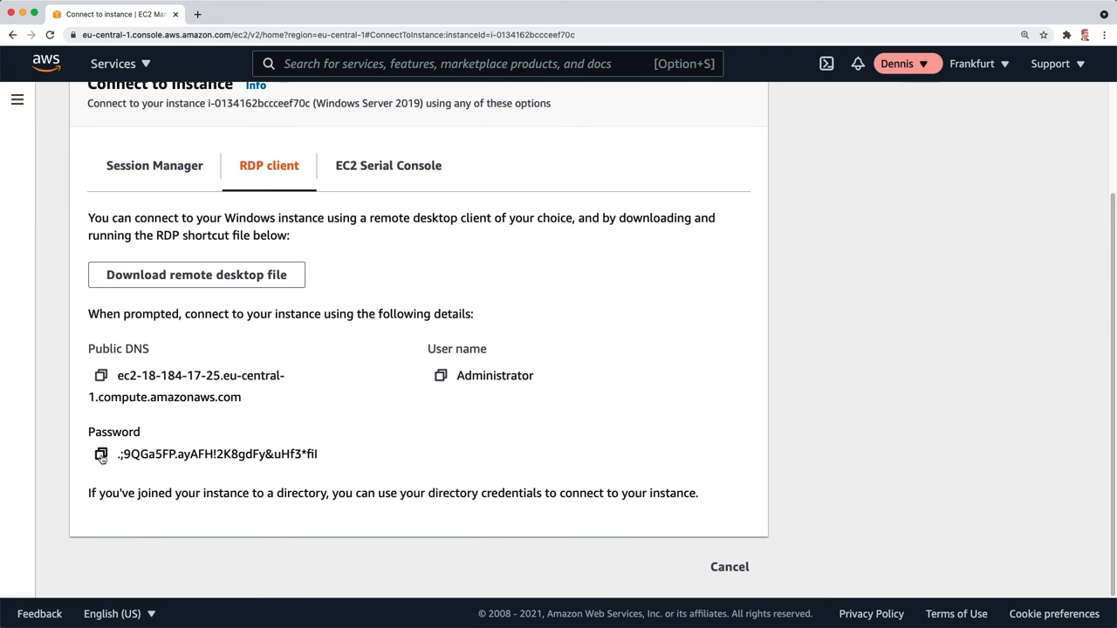
# Step: Copy the decrypted password and submit Administrator credentials in Remote Desktop to connect
pyautogui.click(101, 454)
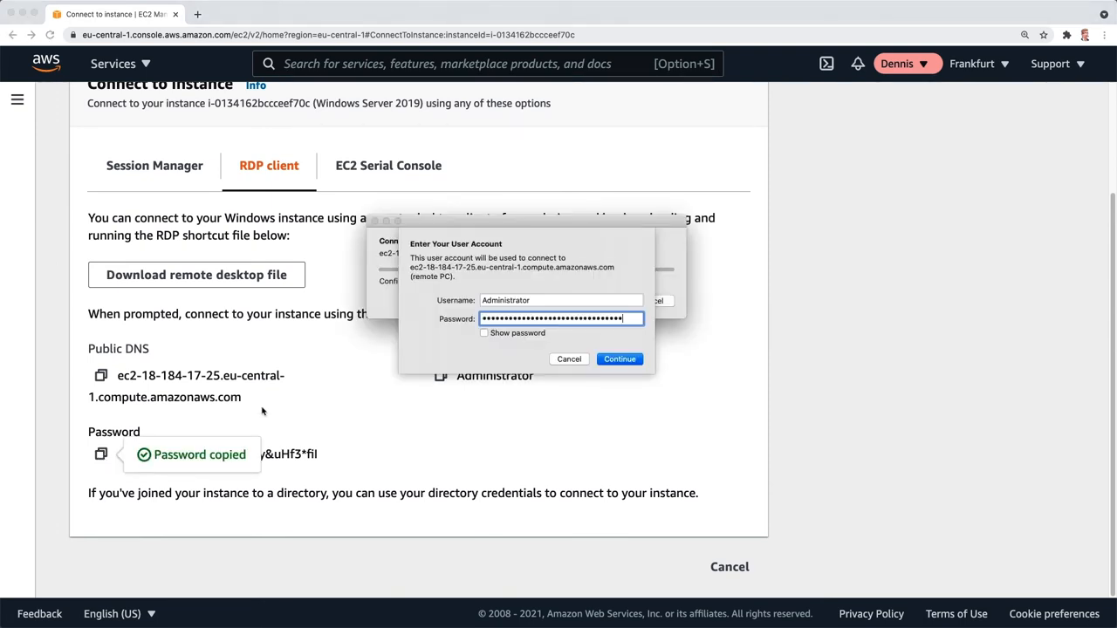
pyautogui.click(620, 359)
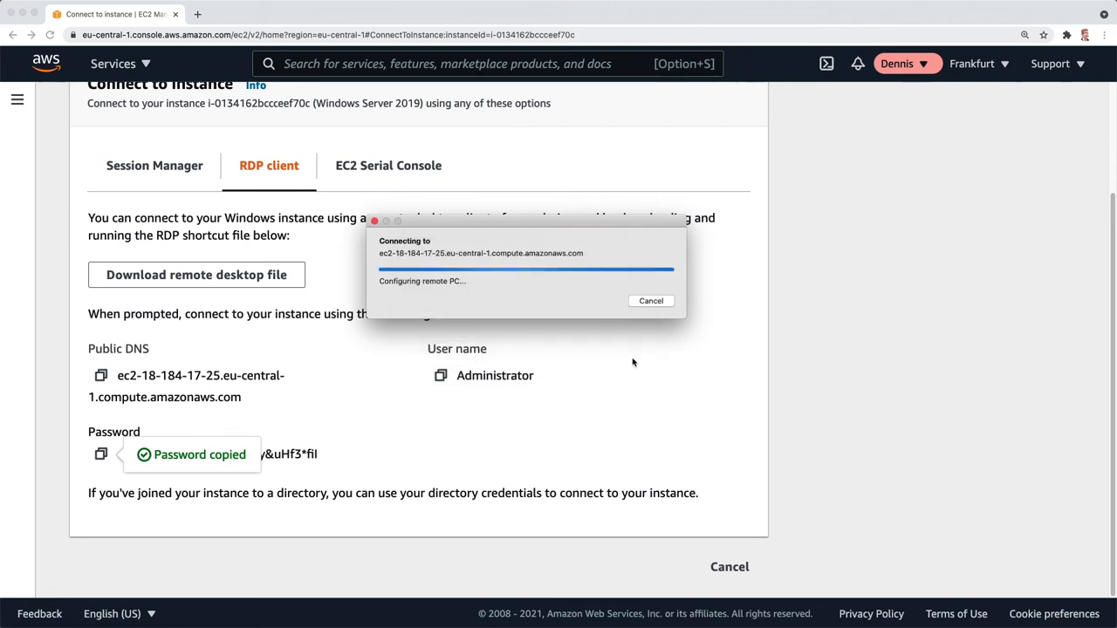